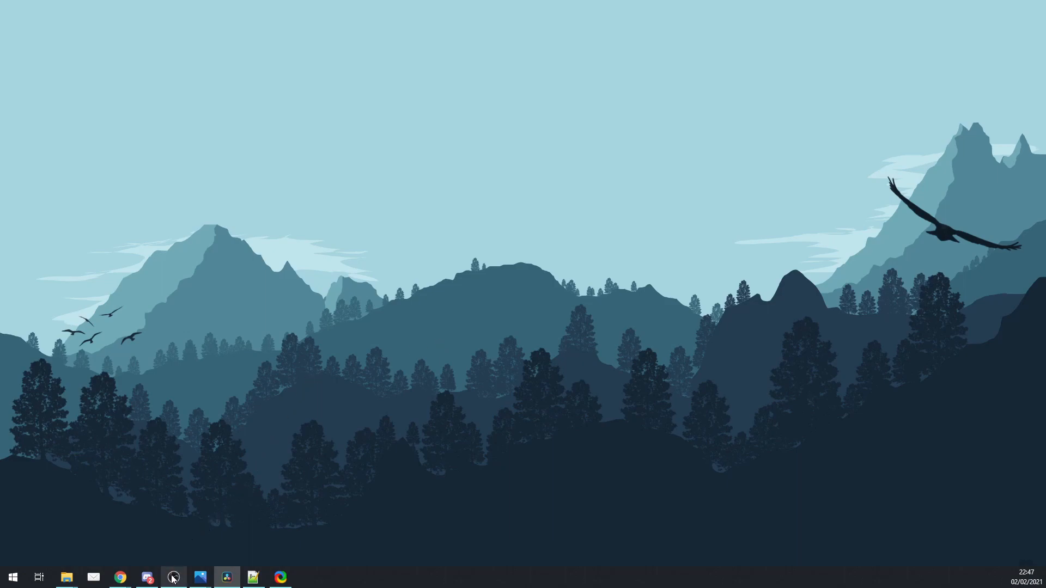
Step: Bring up the widgets gist and change its address to the raw twitter-handle-widget.html
{"action": "left_click", "coordinate": [173, 577]}
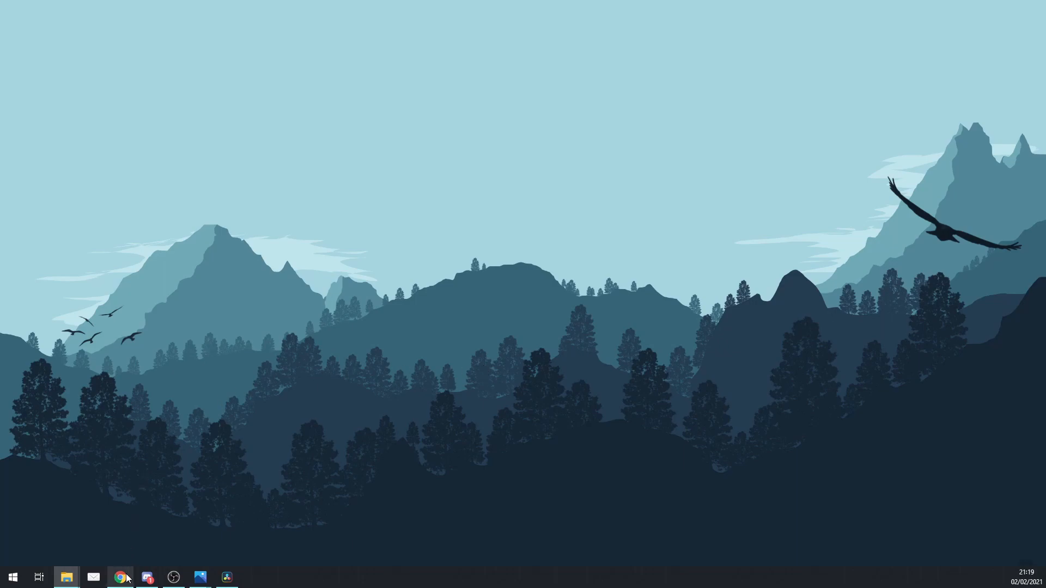
{"action": "left_click", "coordinate": [119, 577]}
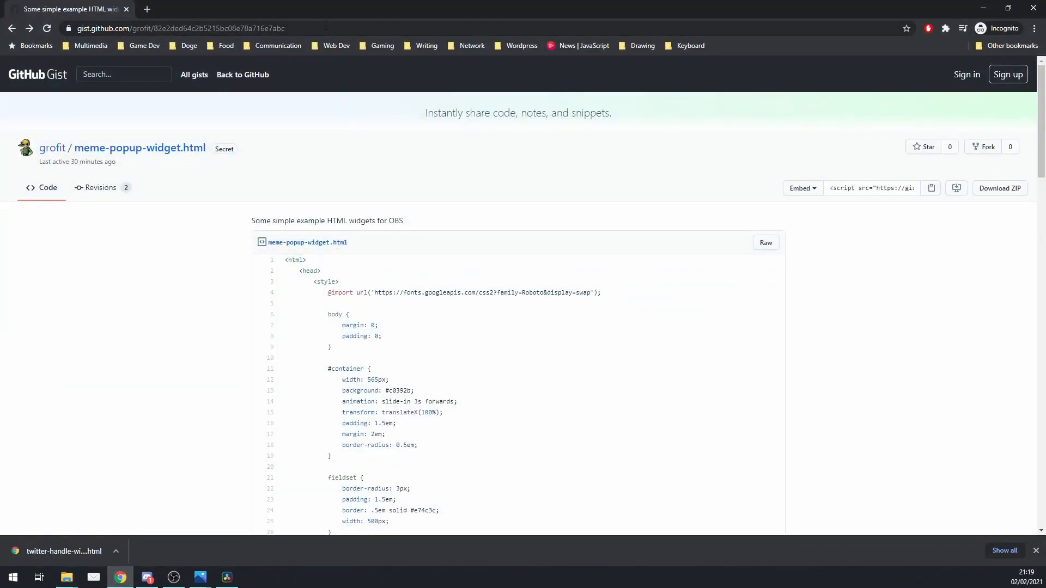
{"action": "left_click", "coordinate": [180, 28]}
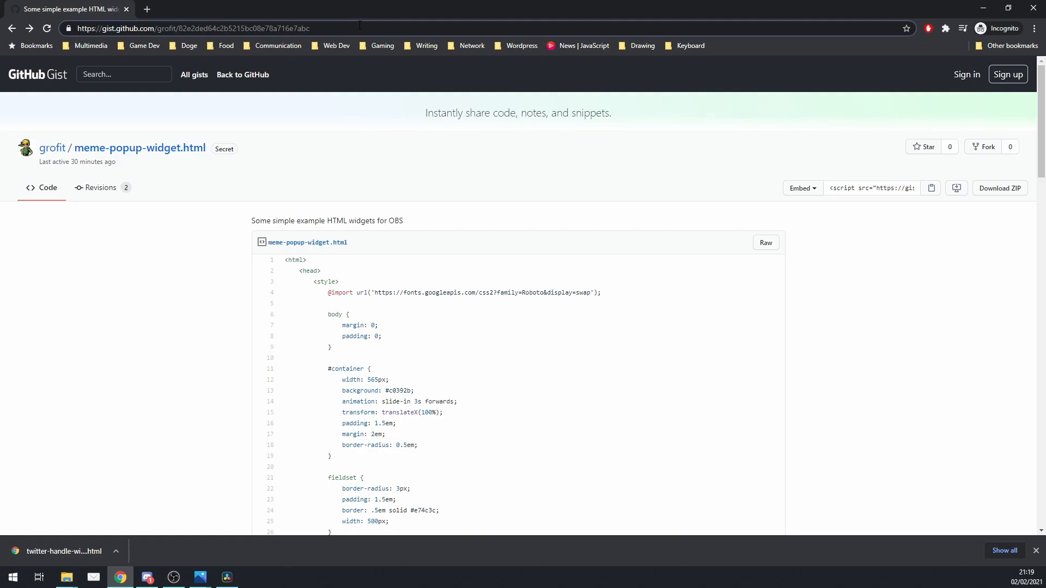
{"action": "left_click", "coordinate": [309, 28]}
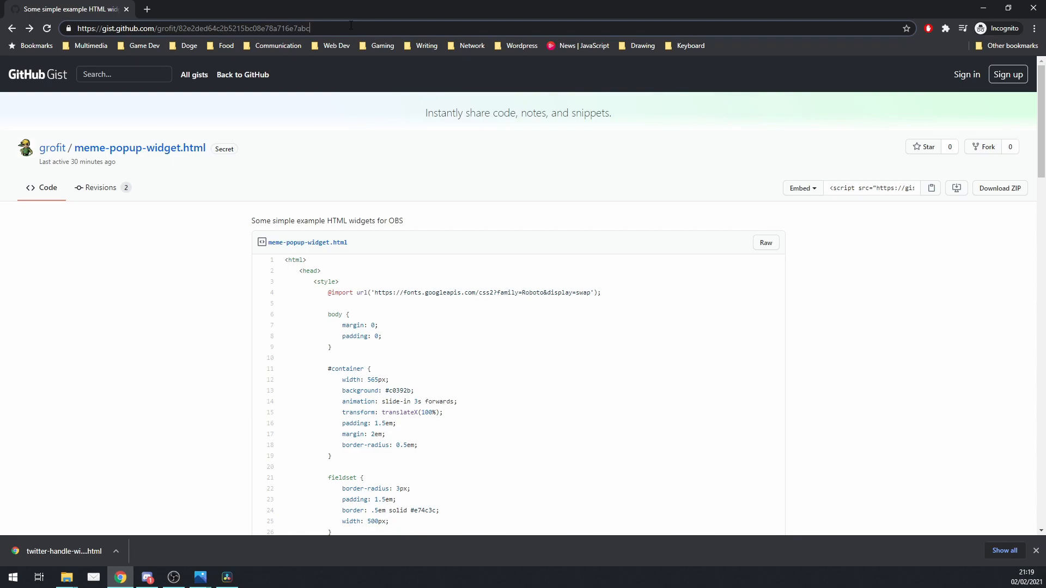
{"action": "mouse_move", "coordinate": [45, 79]}
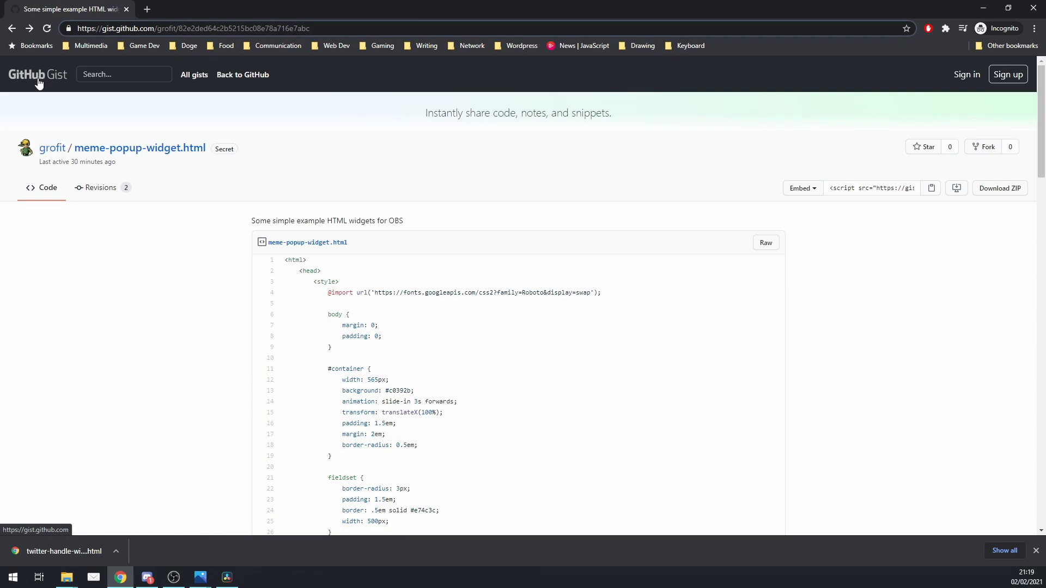
Step: Scroll through the widget code to review it
{"action": "scroll", "scroll_direction": "down", "scroll_amount": 3}
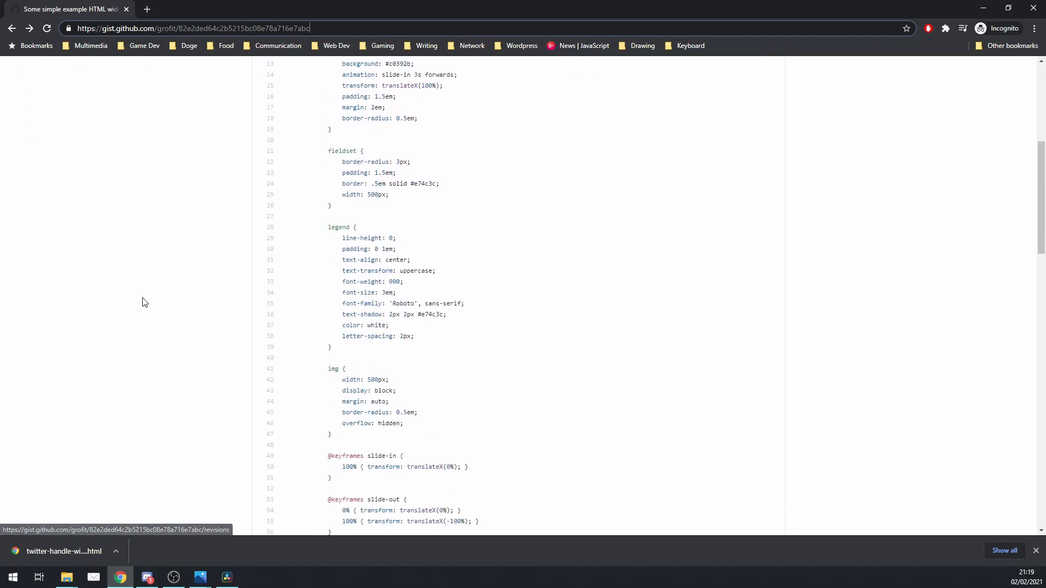
{"action": "scroll", "scroll_direction": "down", "scroll_amount": 3}
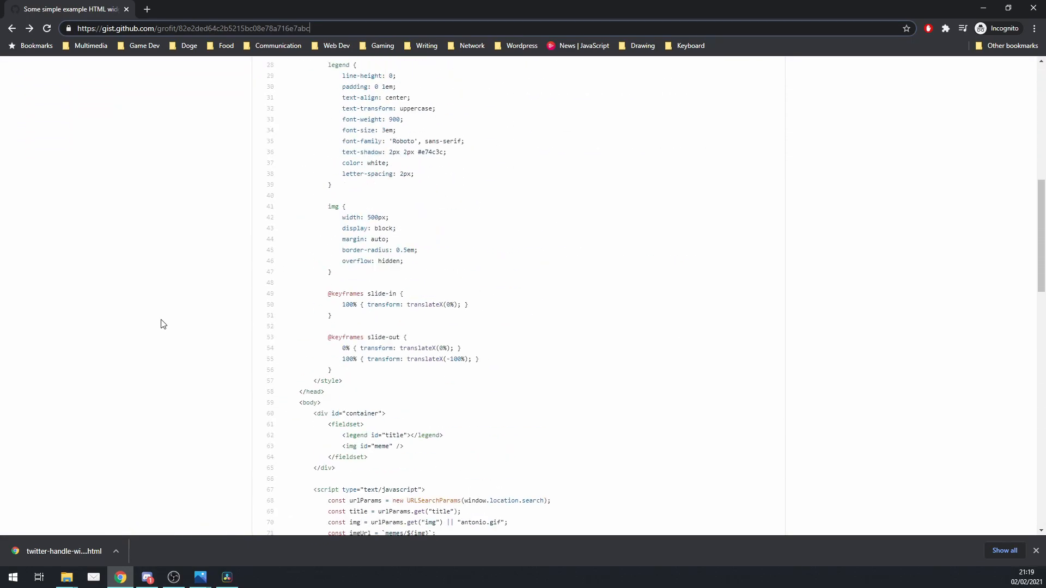
{"action": "scroll", "scroll_direction": "up", "scroll_amount": 3}
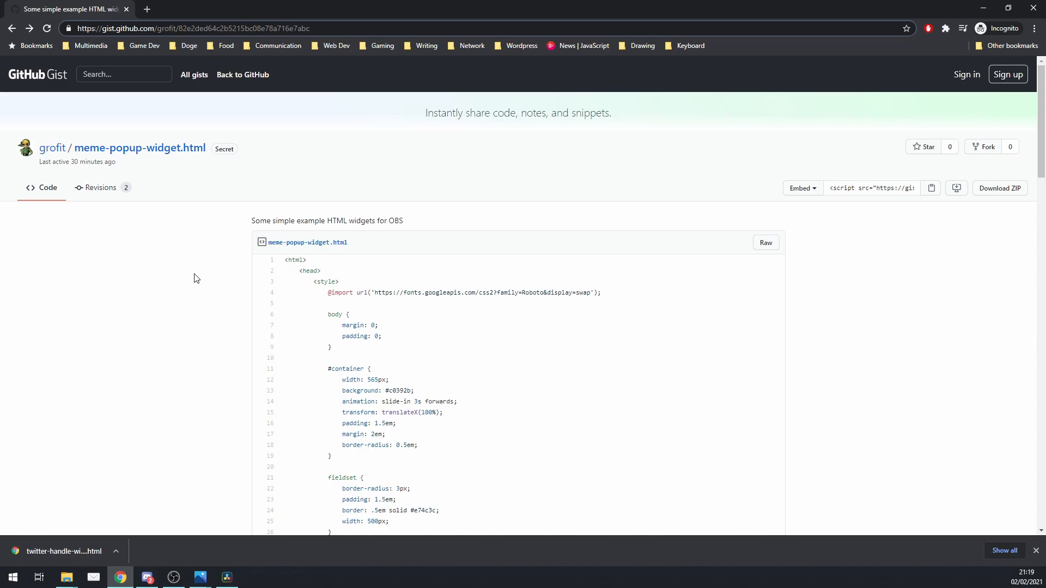
{"action": "scroll", "scroll_direction": "down", "scroll_amount": 3}
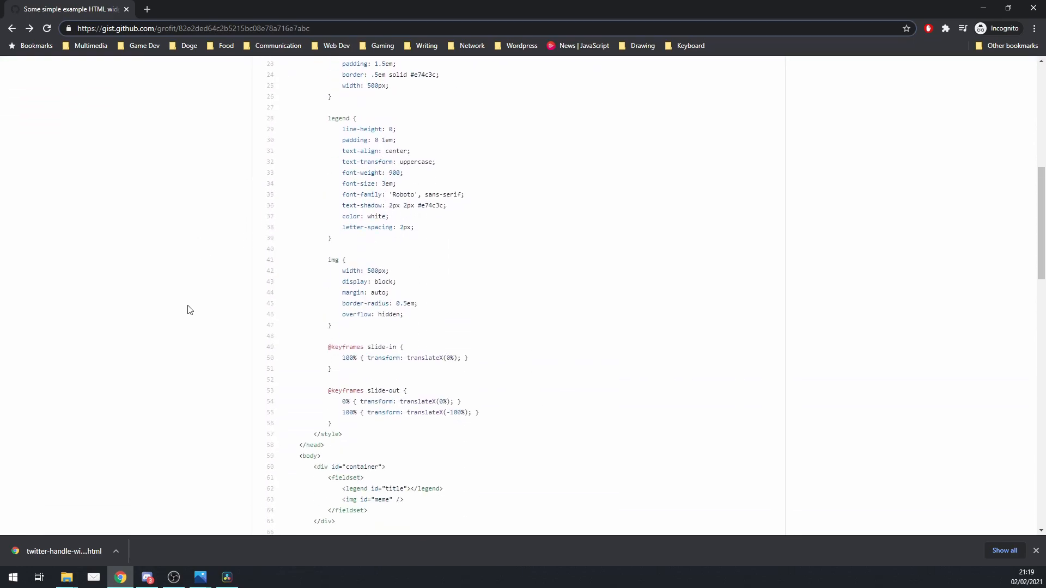
{"action": "scroll", "scroll_direction": "down", "scroll_amount": 3}
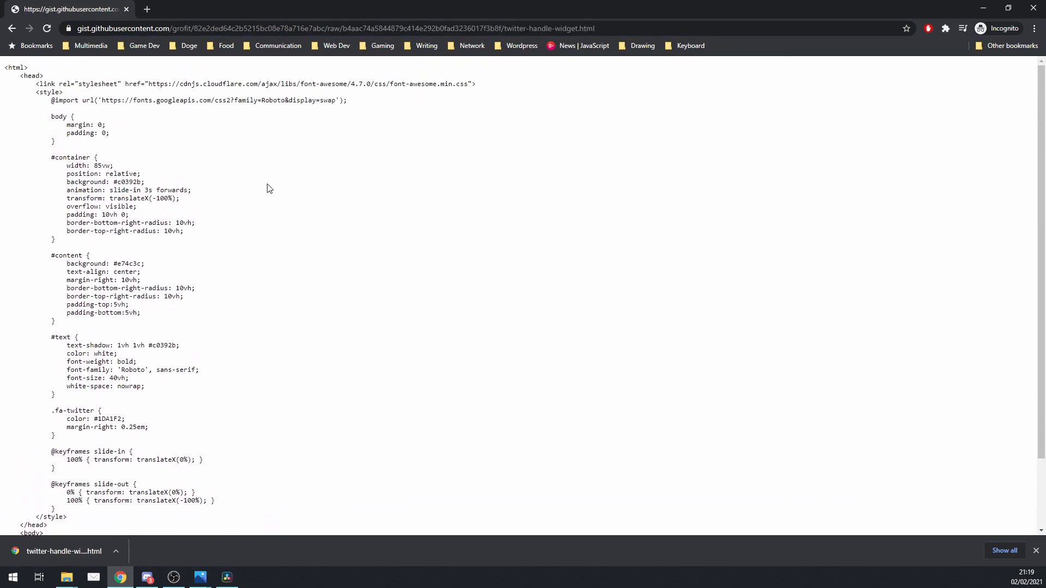
Step: Save the raw page as twitter-handle-widget.html in C:\temp\ObsWidgets
{"action": "key", "text": "ctrl+s"}
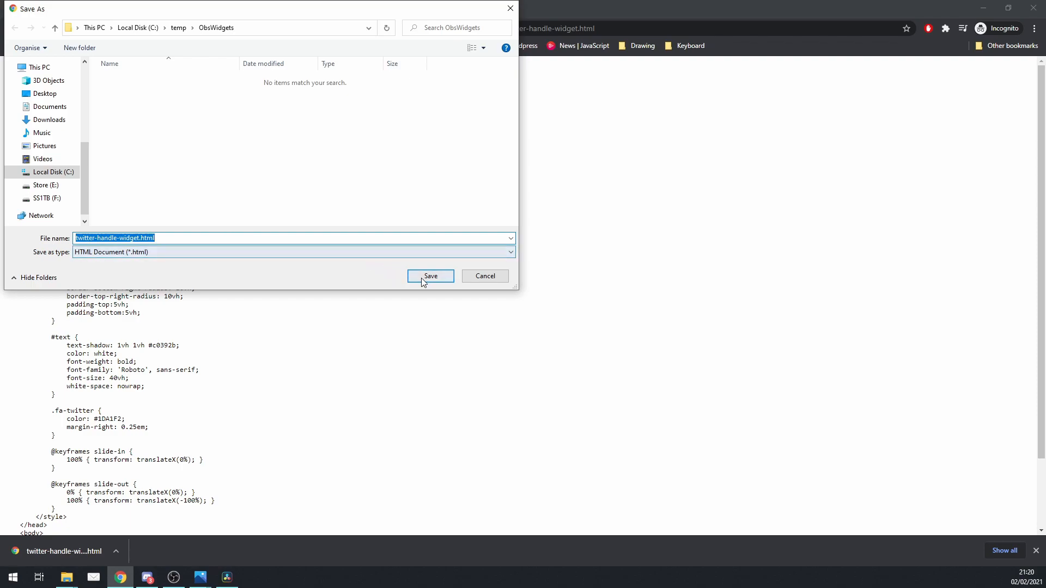
{"action": "left_click", "coordinate": [430, 277]}
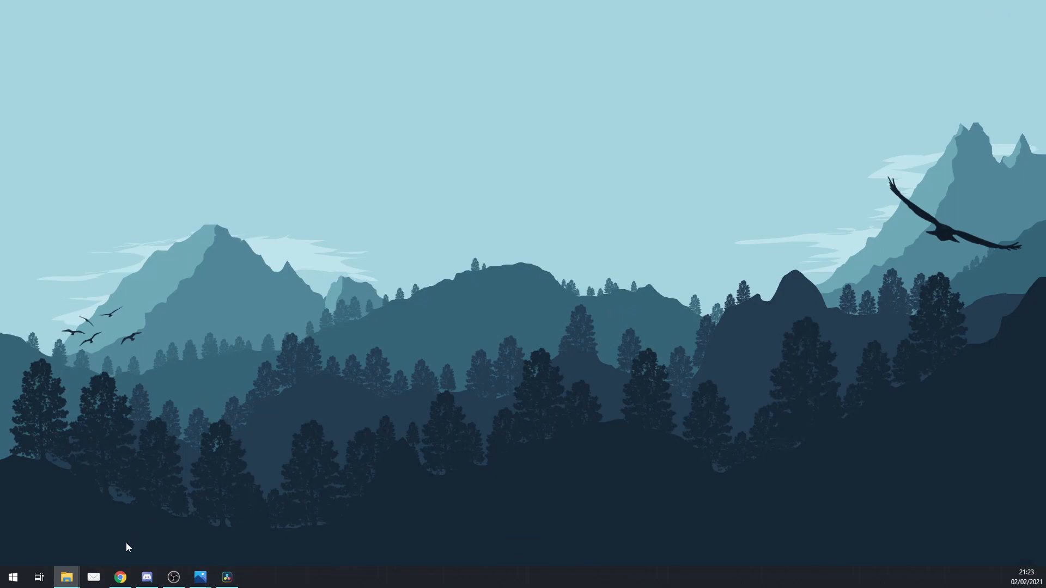
Step: Open twitter-handle-widget.html from C:\temp\ObsWidgets with Notepad++
{"action": "left_click", "coordinate": [66, 577]}
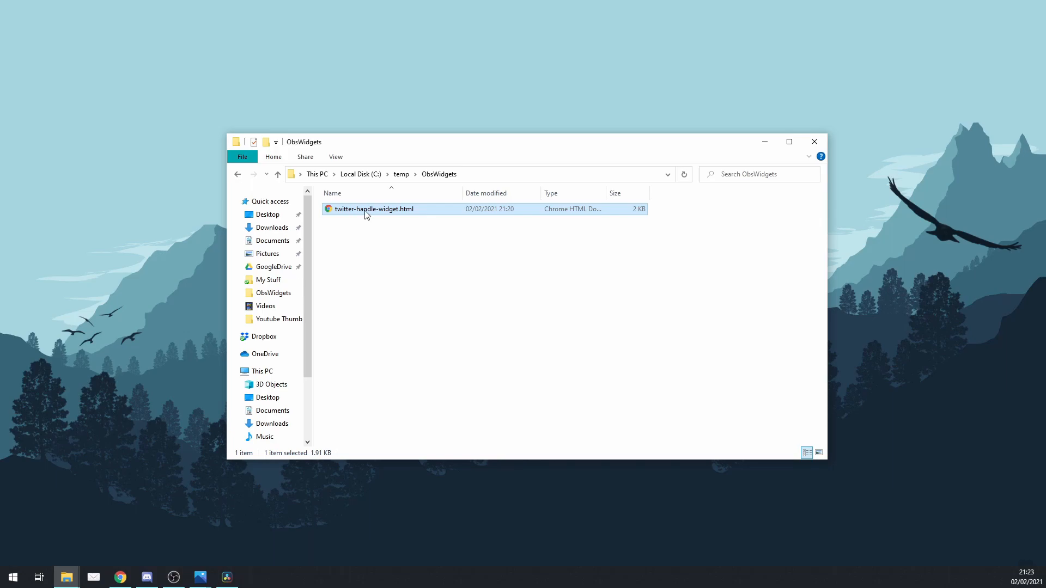
{"action": "right_click", "coordinate": [372, 208]}
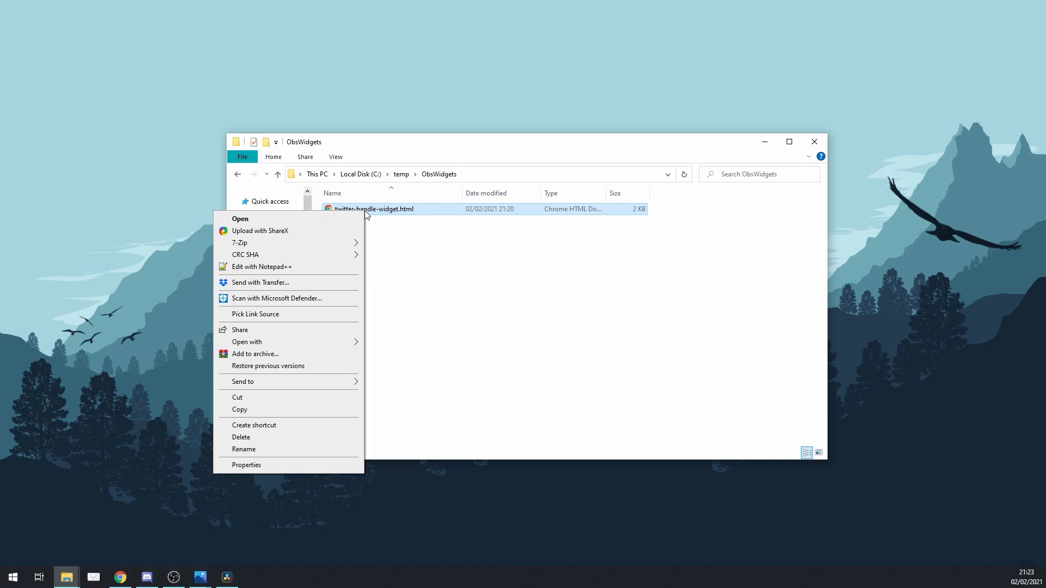
{"action": "mouse_move", "coordinate": [292, 268]}
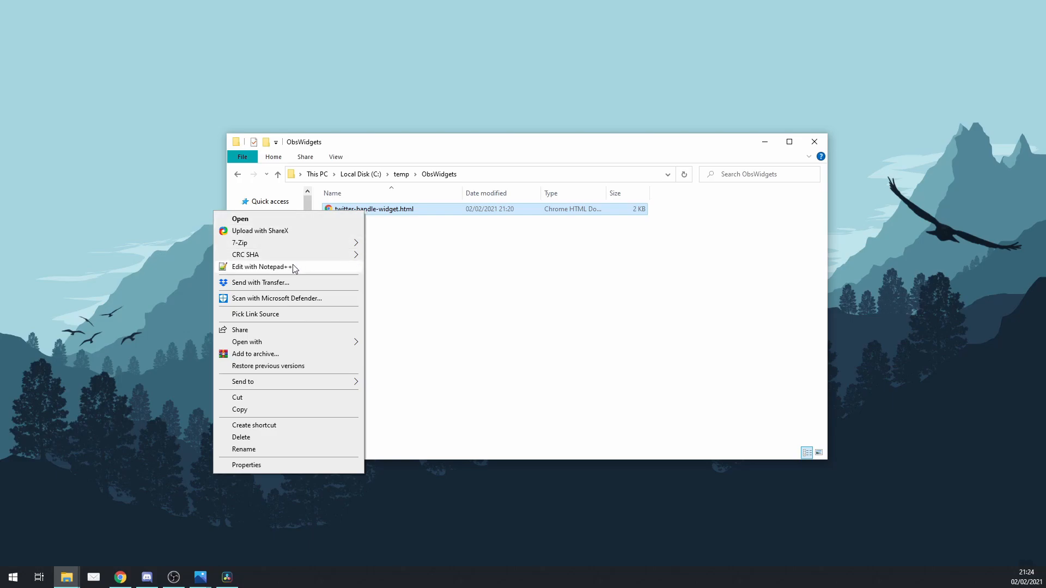
{"action": "left_click", "coordinate": [259, 266]}
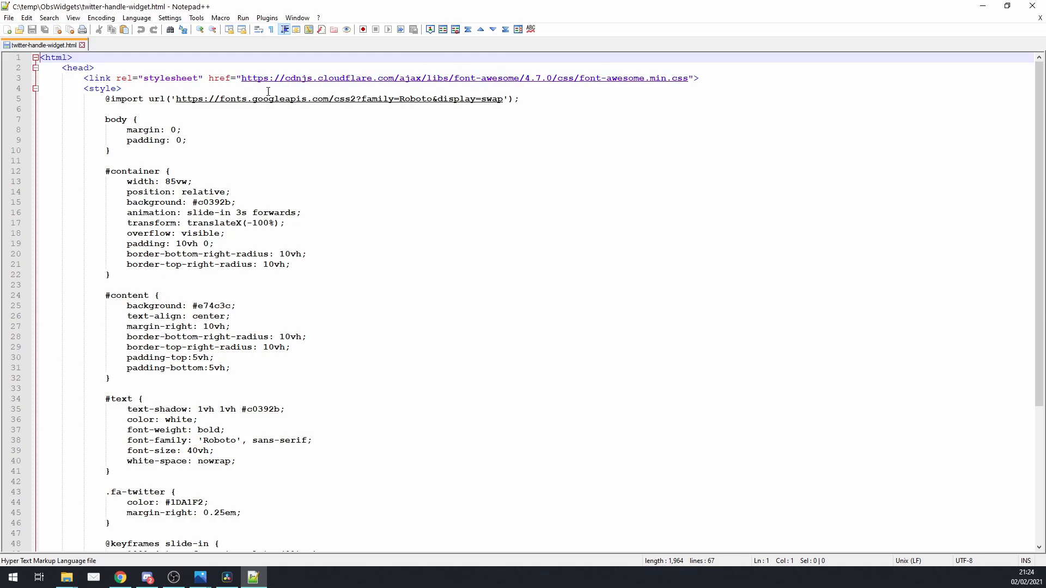
{"action": "mouse_move", "coordinate": [335, 102]}
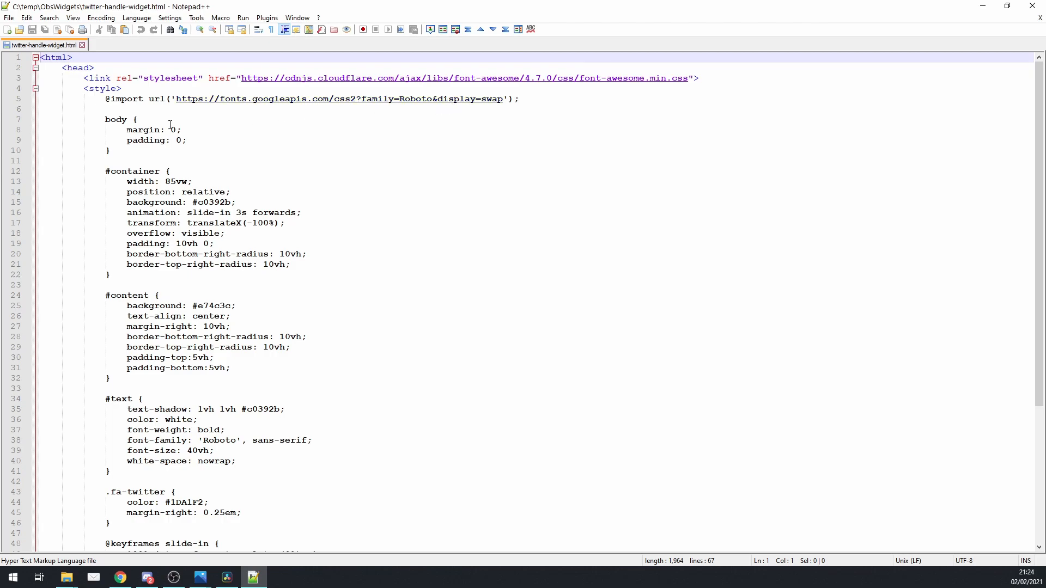
Step: Scroll to the body and overwrite YourTwitterHandleHere with GrofitPlay
{"action": "scroll", "scroll_direction": "down", "scroll_amount": 3}
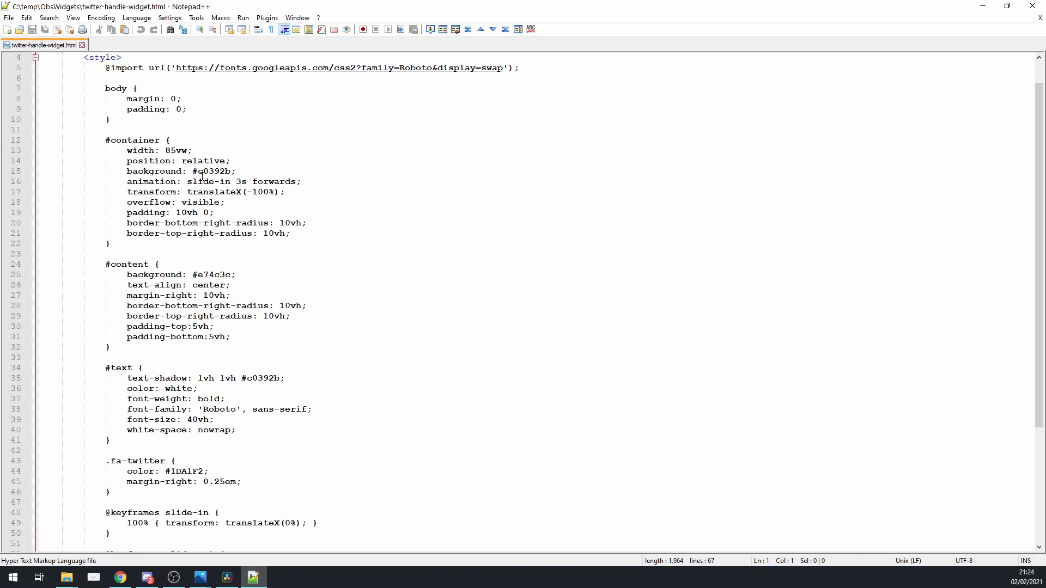
{"action": "scroll", "scroll_direction": "down", "scroll_amount": 3}
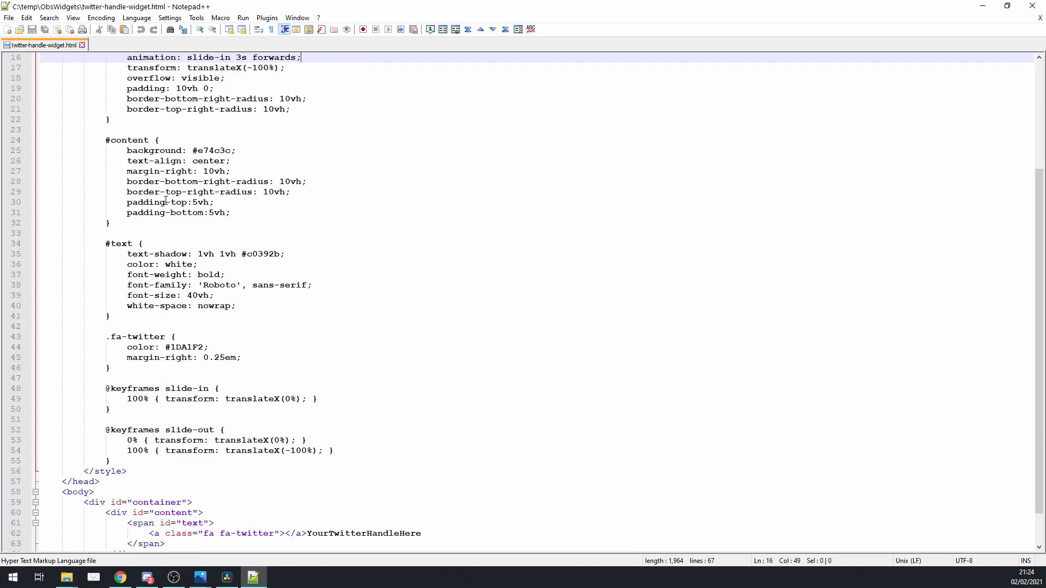
{"action": "scroll", "scroll_direction": "down", "scroll_amount": 3}
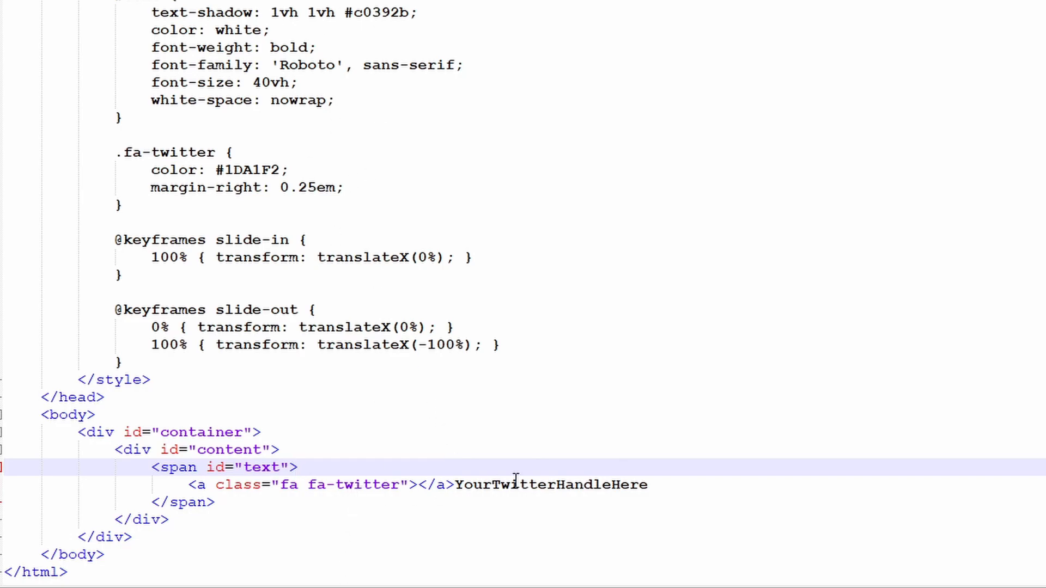
{"action": "double_click", "coordinate": [550, 484]}
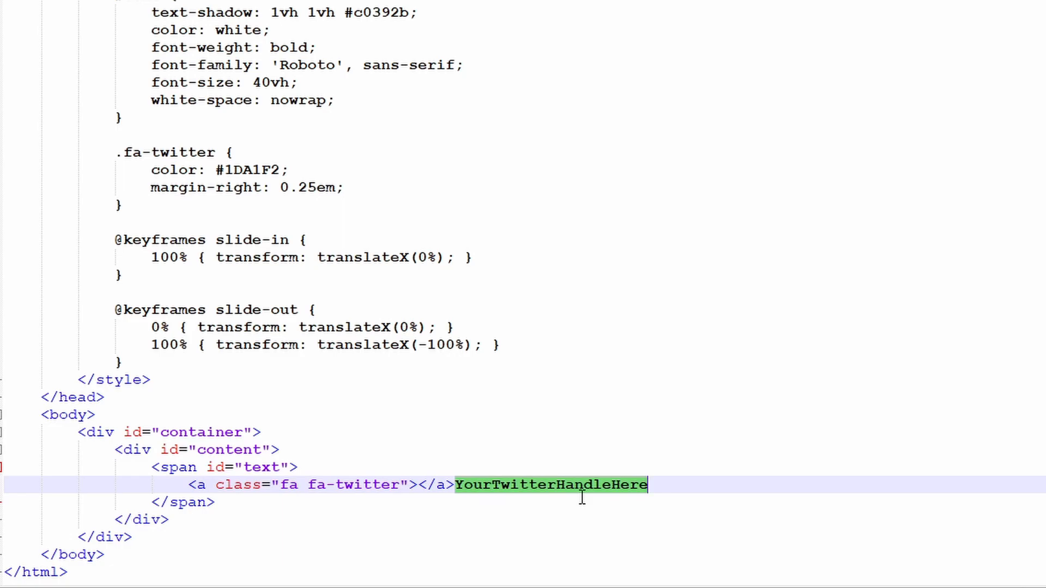
{"action": "type", "text": "GrofitPlay"}
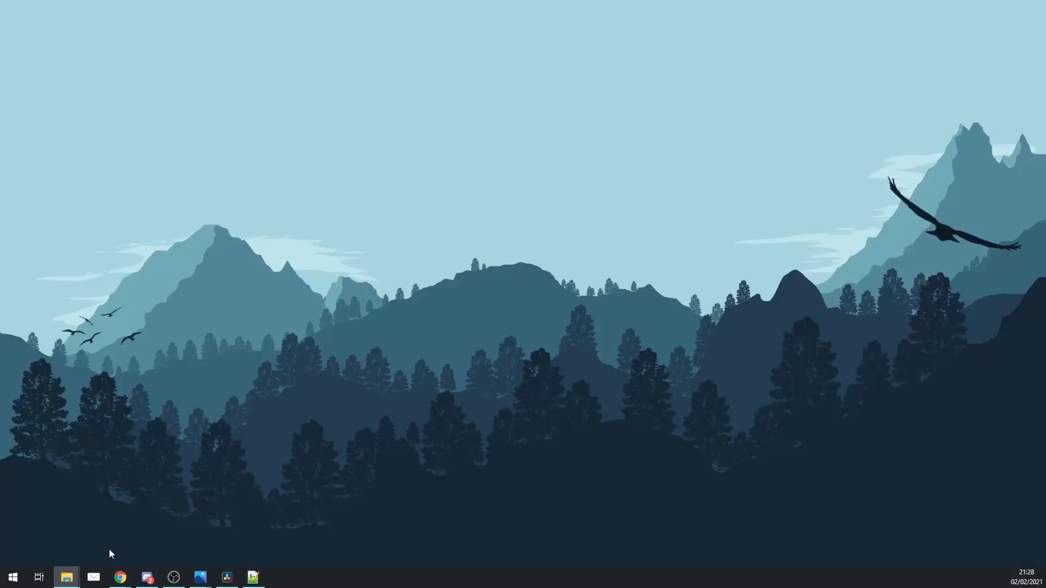
{"action": "mouse_move", "coordinate": [253, 563]}
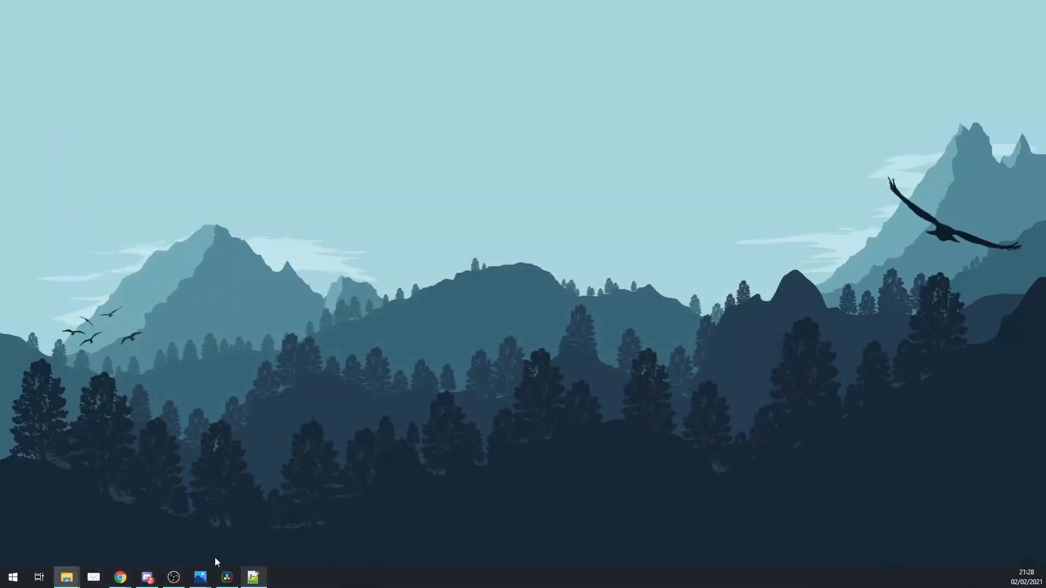
{"action": "mouse_move", "coordinate": [119, 577]}
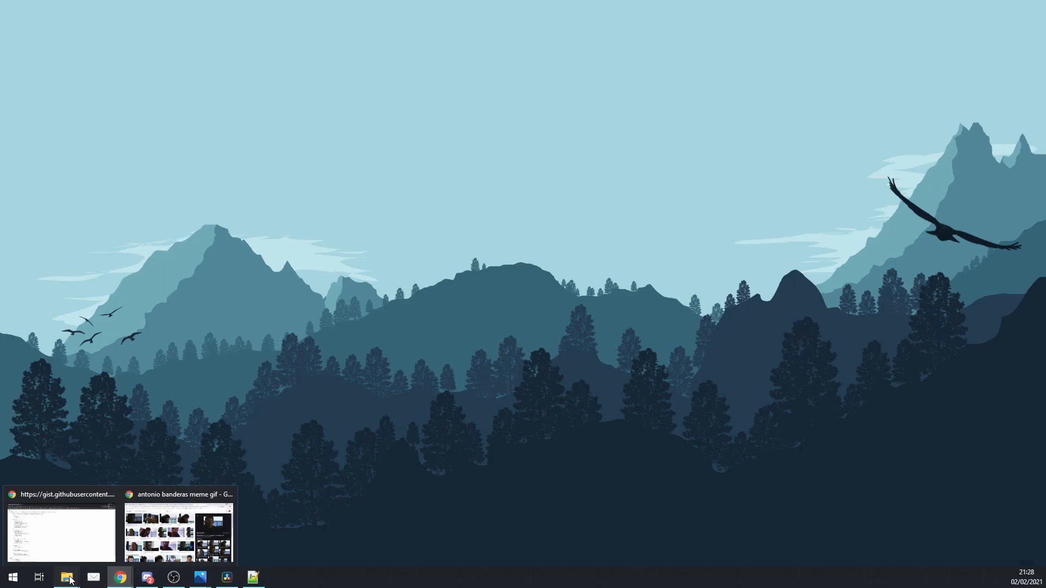
Step: Switch to Chrome to view the local widget's red GrofitPlay banner
{"action": "left_click", "coordinate": [66, 577]}
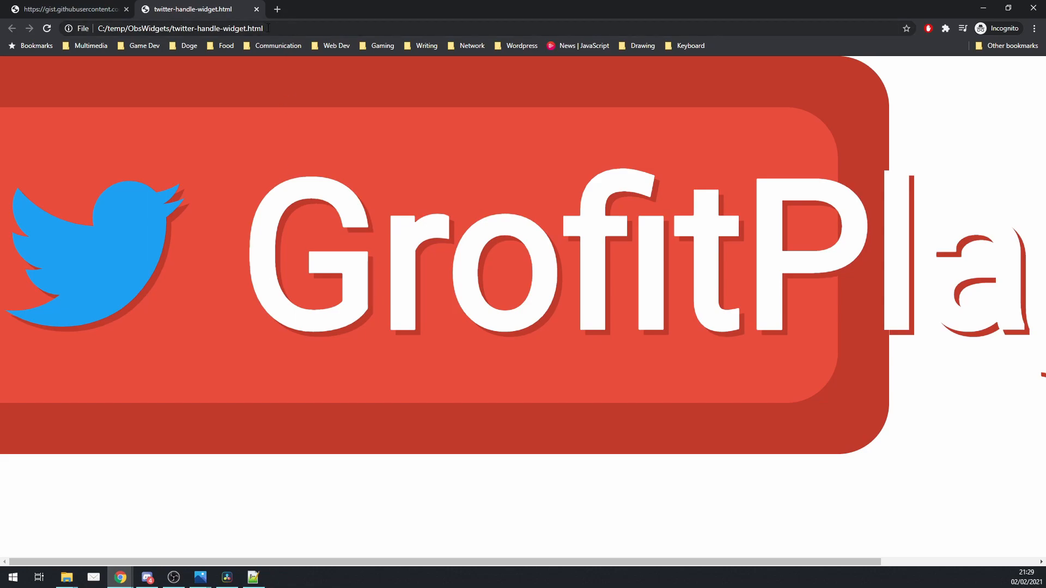
{"action": "mouse_move", "coordinate": [355, 253]}
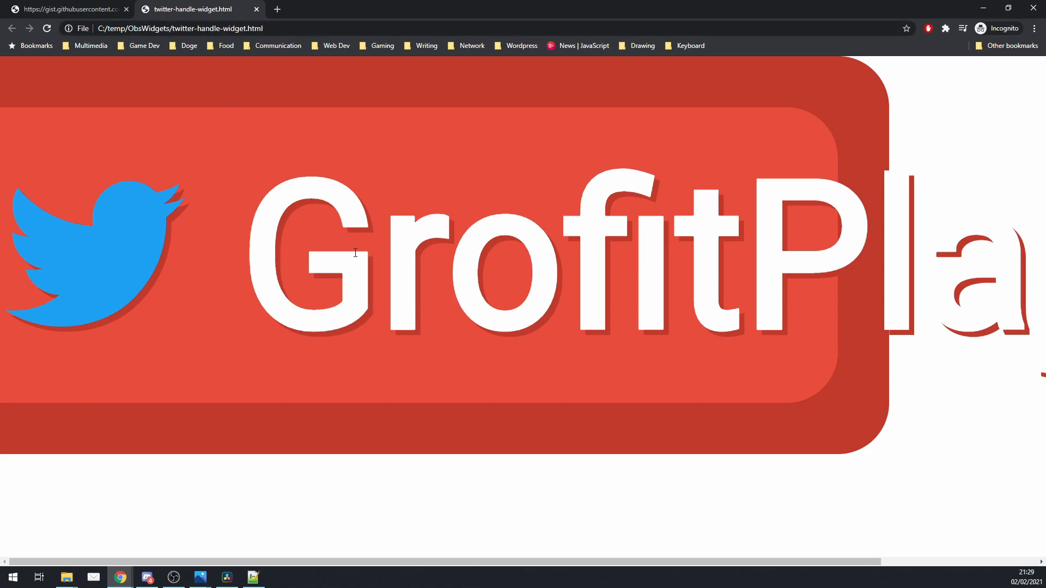
{"action": "mouse_move", "coordinate": [355, 249]}
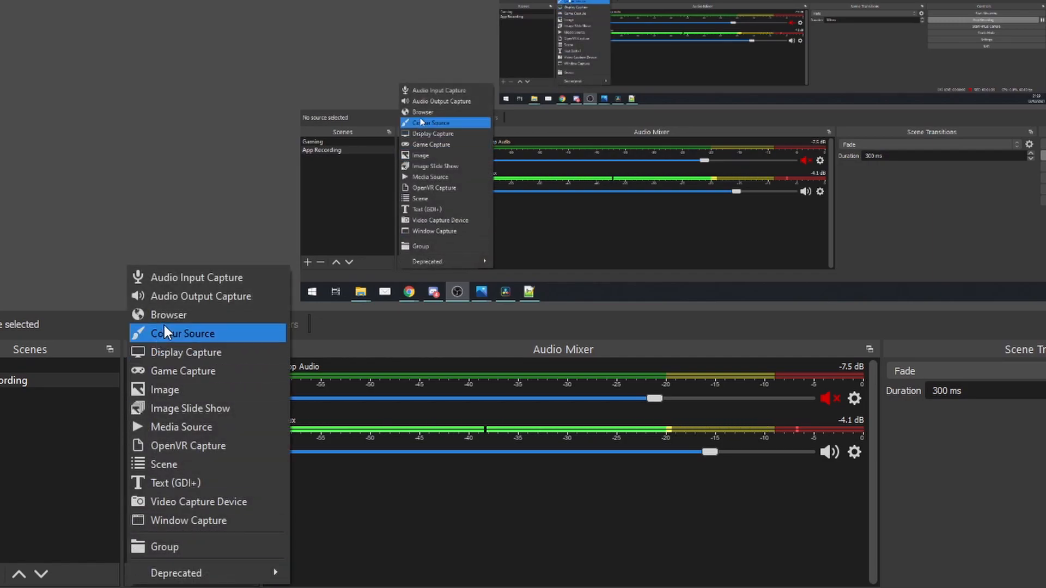
Step: Name the new browser source TwitterHandle and confirm its creation
{"action": "left_click", "coordinate": [168, 314]}
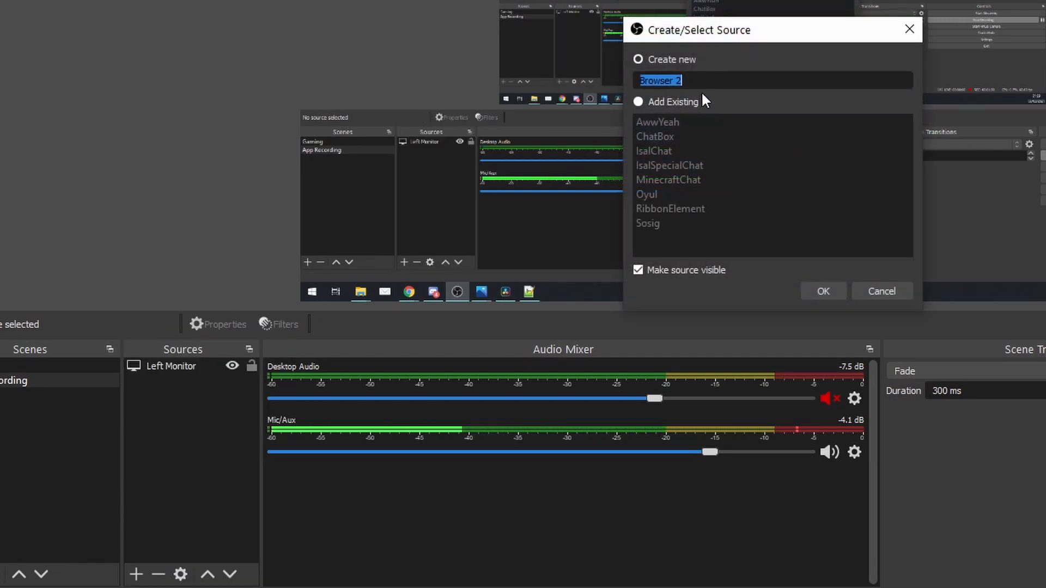
{"action": "type", "text": "TwitterHandle"}
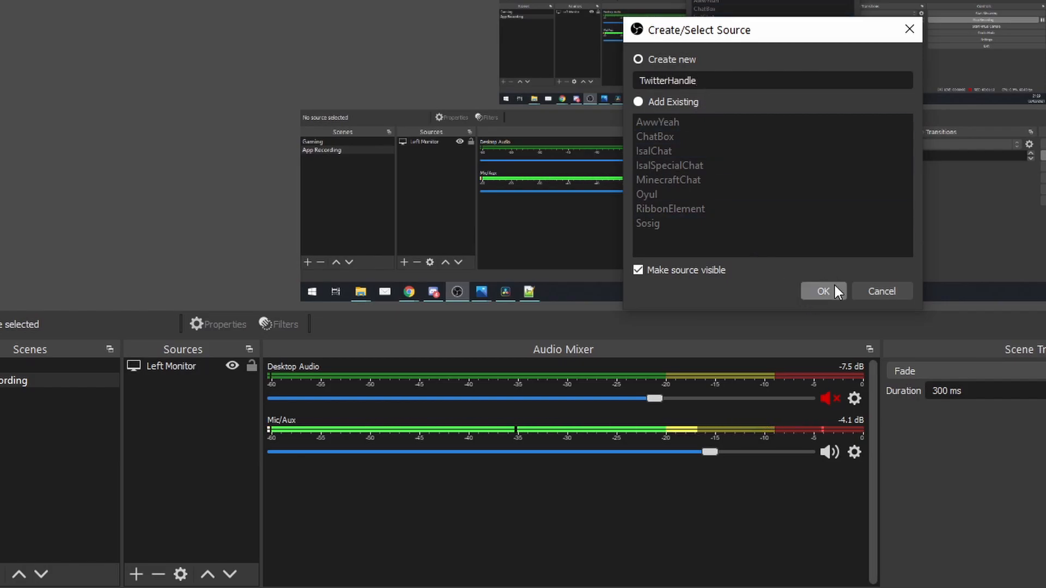
{"action": "left_click", "coordinate": [820, 291]}
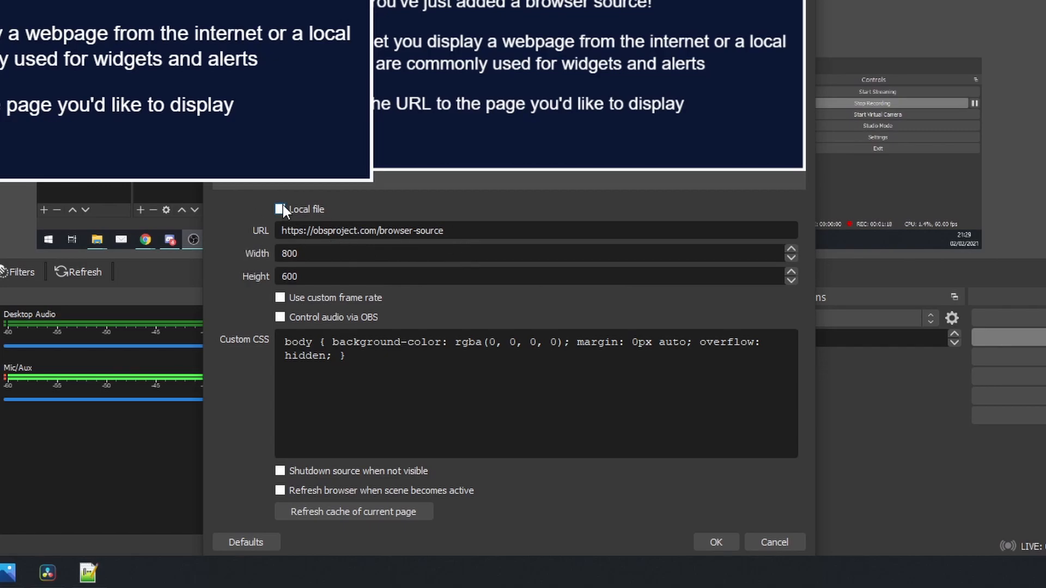
Step: Set the source URL to file://C:\temp\ObsWidgets\twitter-handle-widget.html, width 200, height 50
{"action": "left_click", "coordinate": [279, 209]}
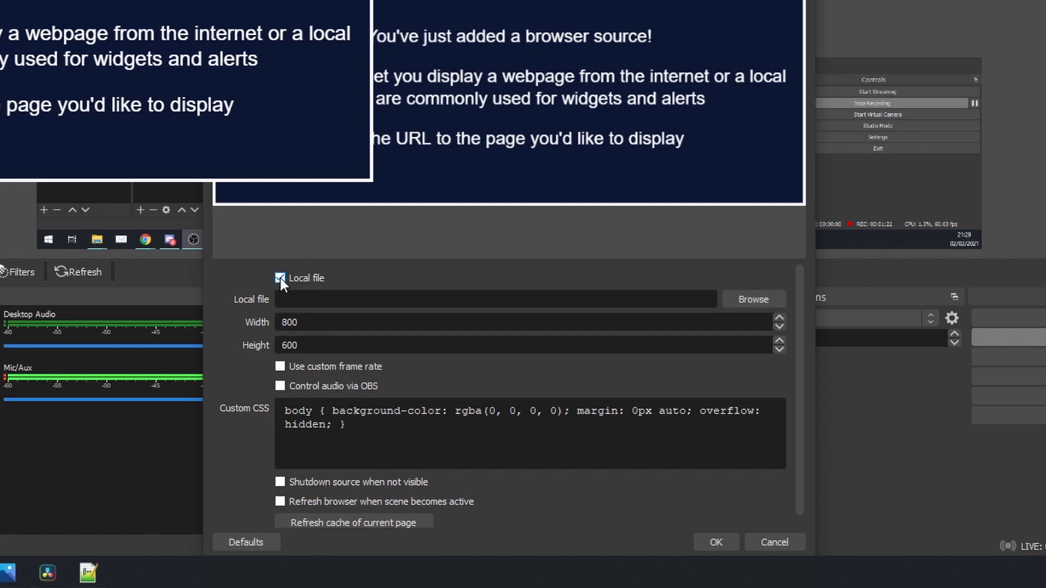
{"action": "left_click", "coordinate": [280, 278]}
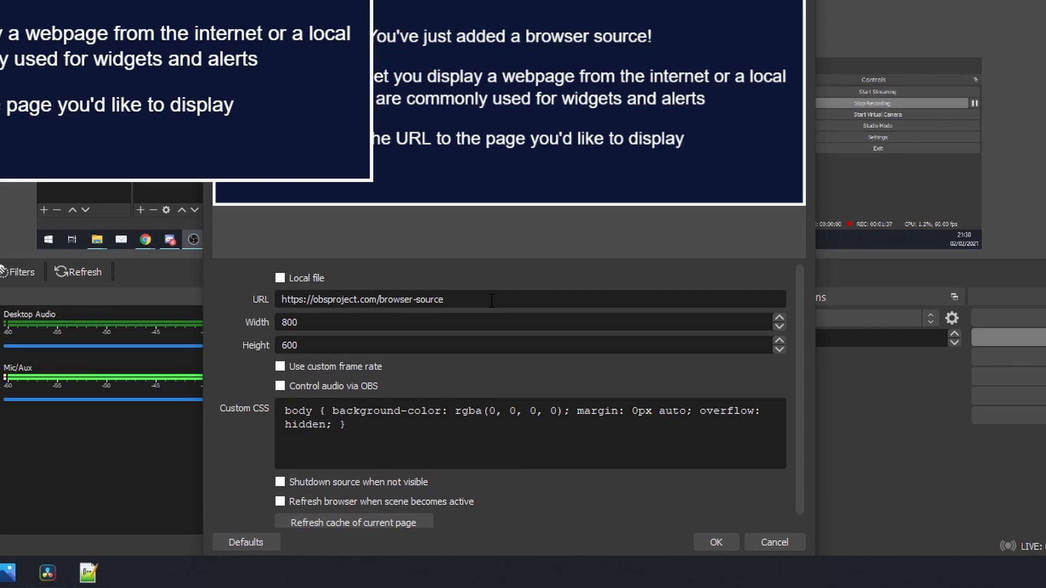
{"action": "triple_click", "coordinate": [362, 299]}
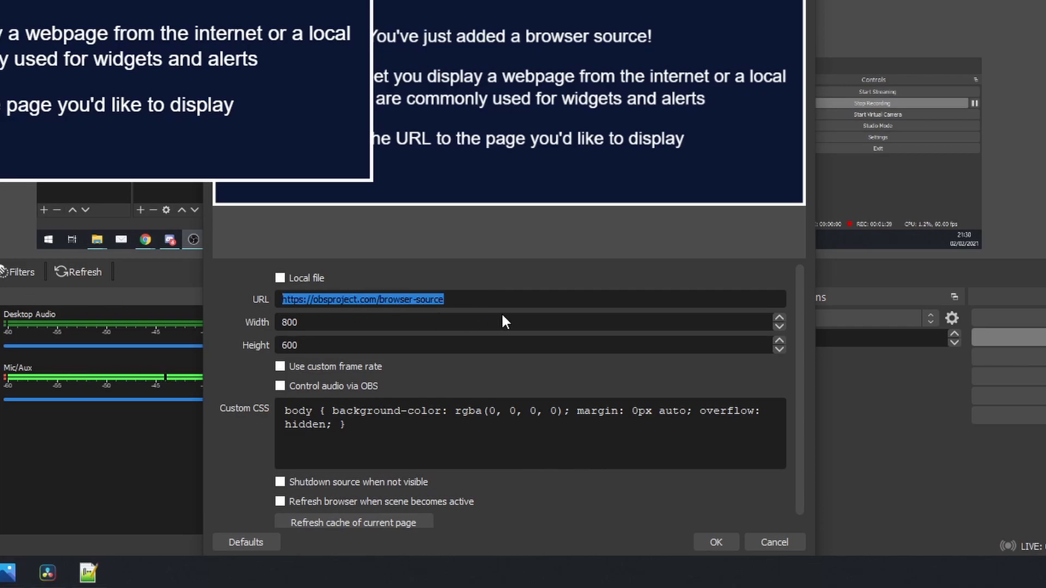
{"action": "type", "text": "file://"}
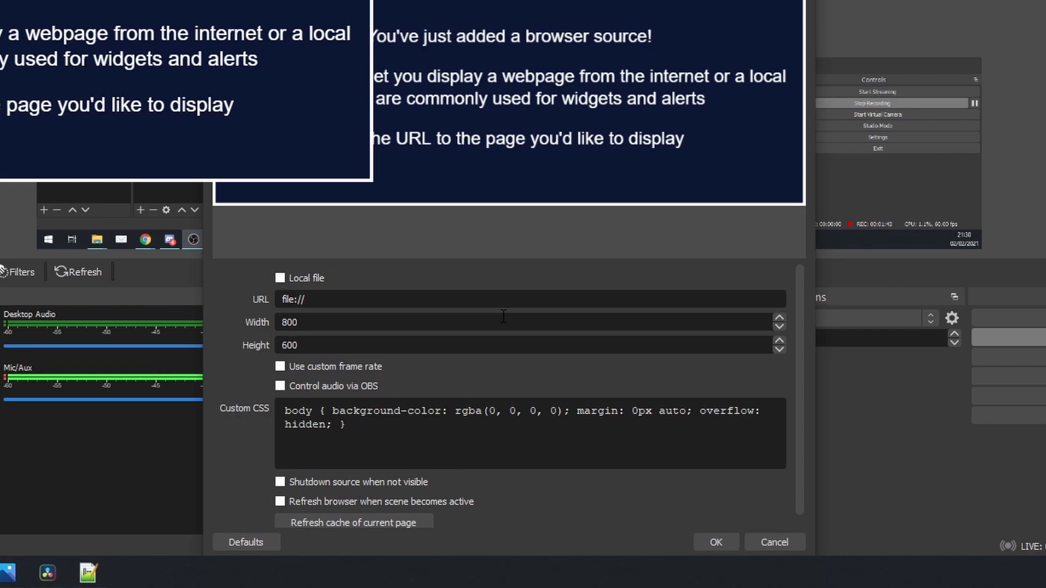
{"action": "type", "text": "C:\\temp\\ObsWidgets\\twitter-handle-widget.html"}
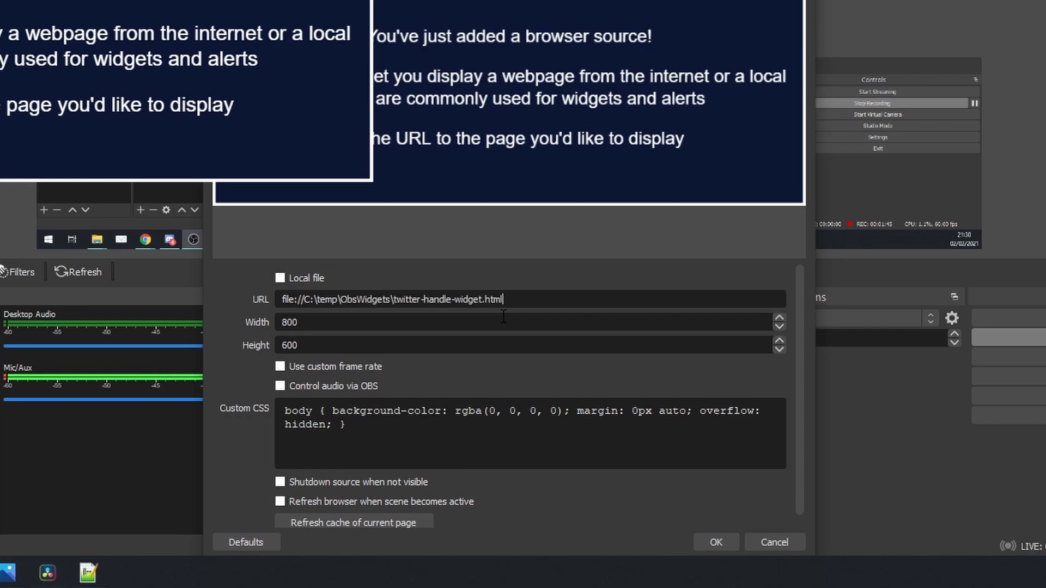
{"action": "mouse_move", "coordinate": [392, 473]}
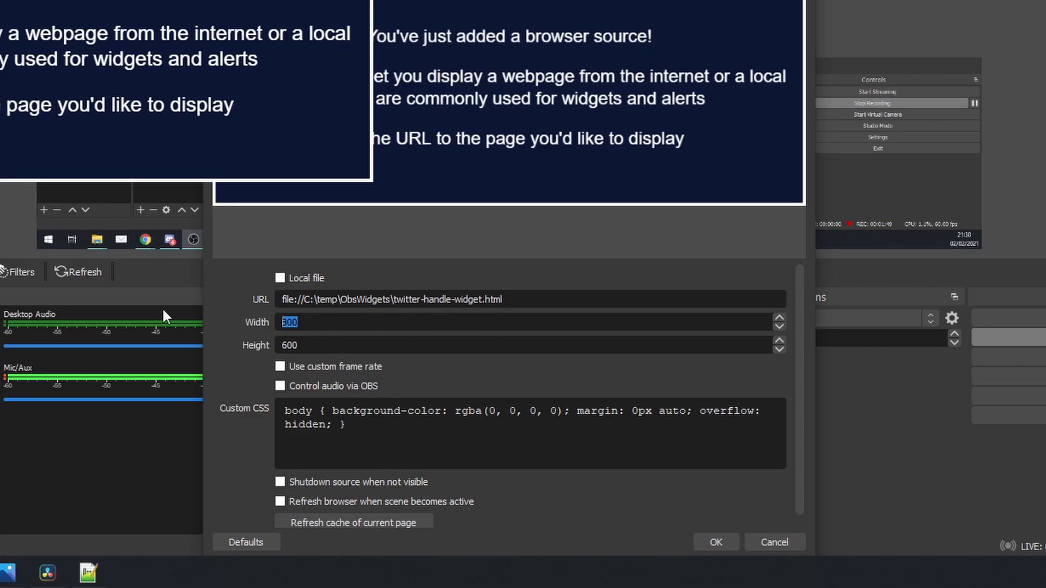
{"action": "type", "text": "200"}
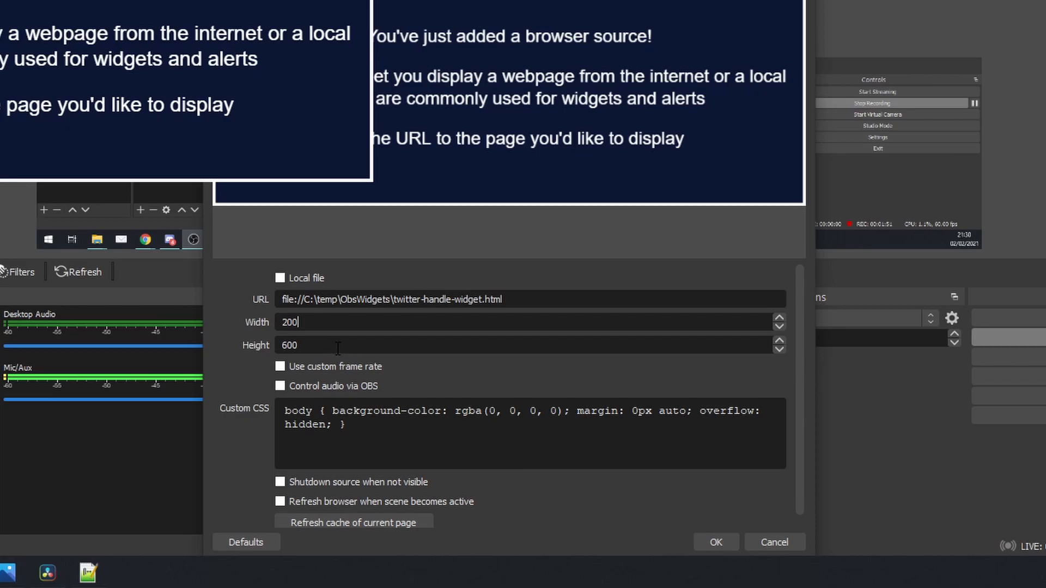
{"action": "triple_click", "coordinate": [288, 345]}
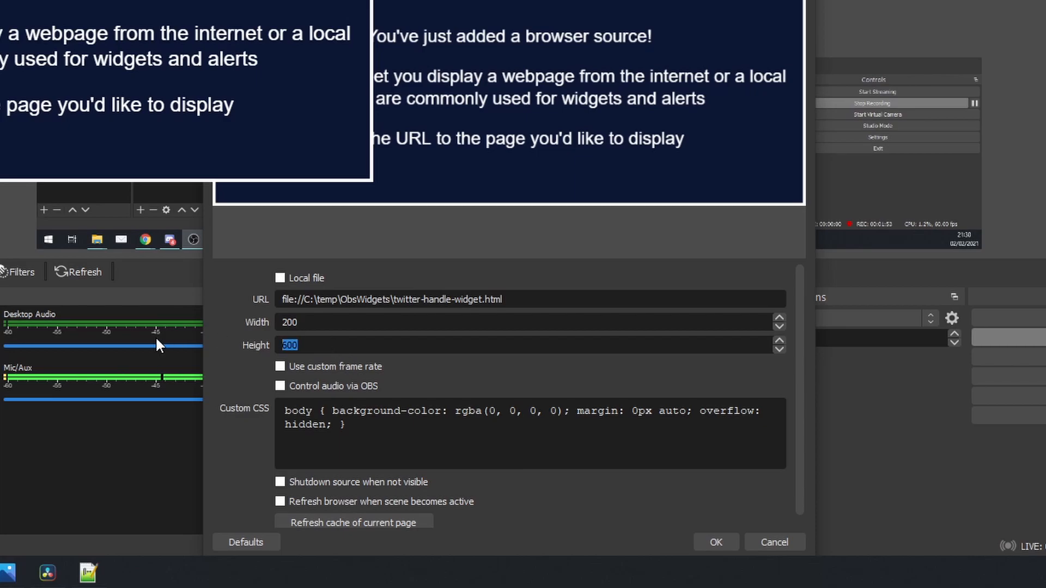
{"action": "type", "text": "50"}
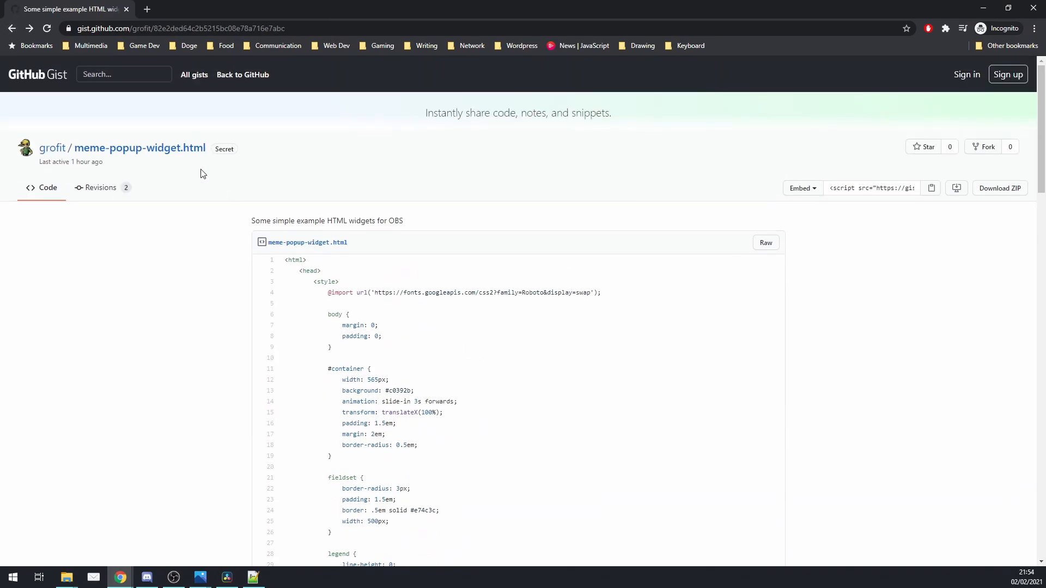
Step: Save raw meme-popup-widget.html into C:\temp\ObsWidgets and open that folder
{"action": "scroll", "scroll_direction": "down", "scroll_amount": 3}
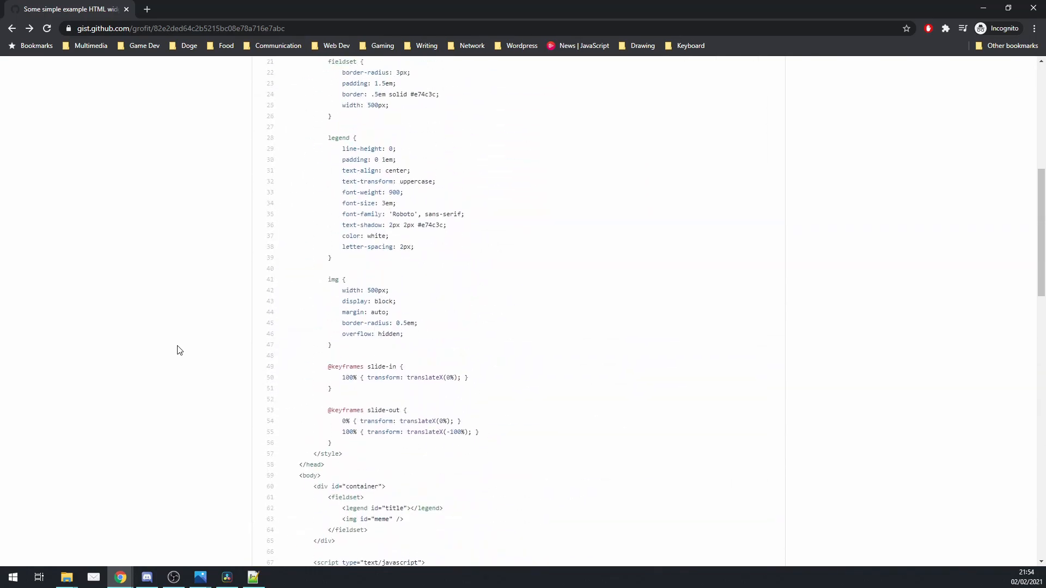
{"action": "scroll", "scroll_direction": "down", "scroll_amount": 3}
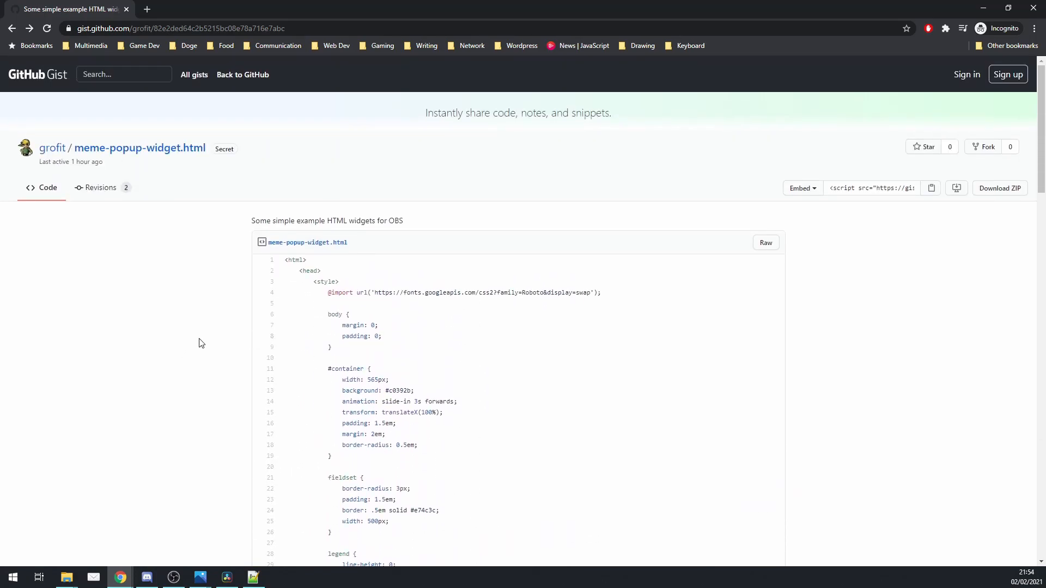
{"action": "mouse_move", "coordinate": [147, 345]}
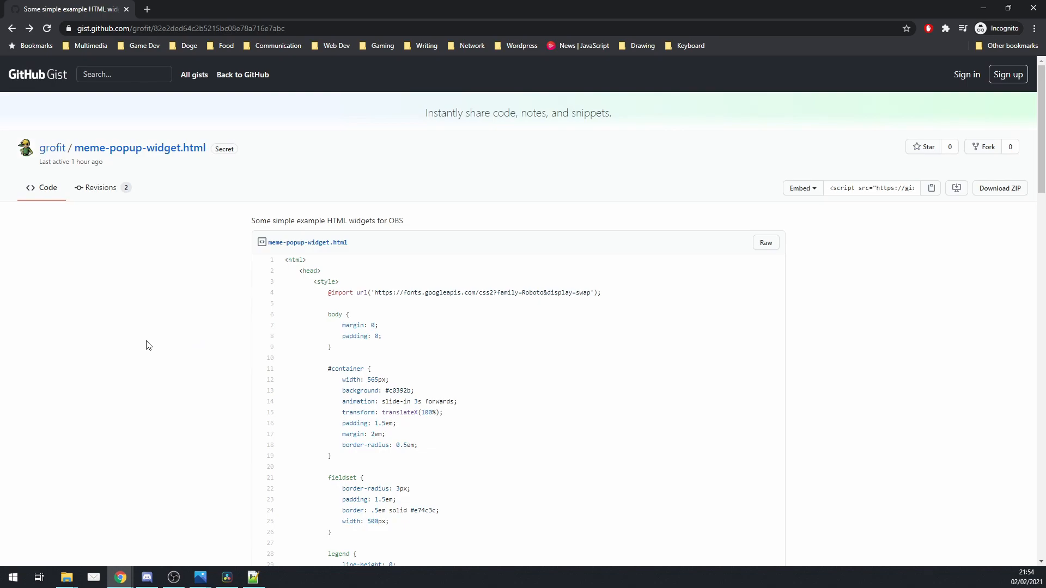
{"action": "mouse_move", "coordinate": [475, 305]}
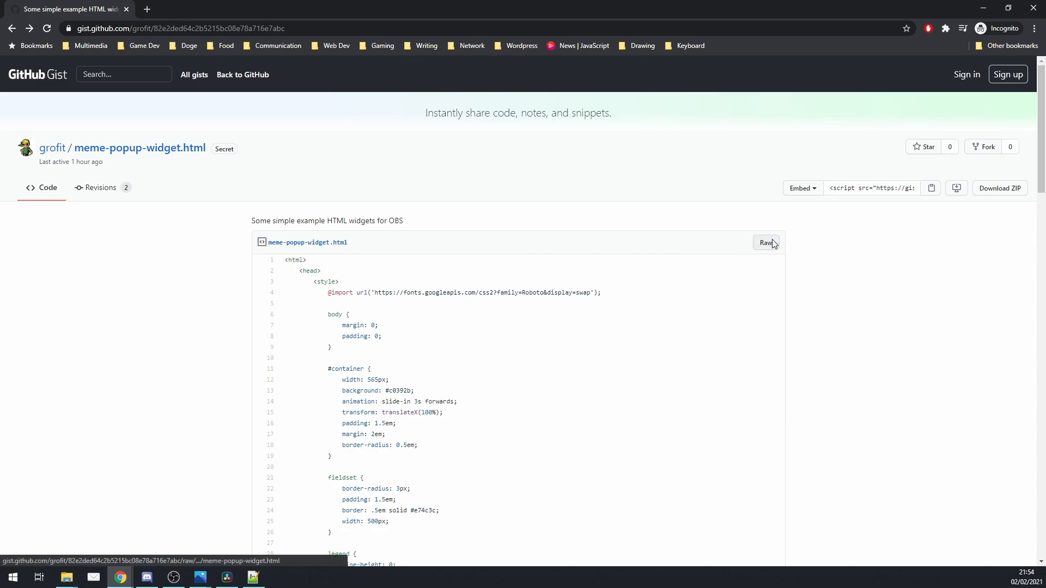
{"action": "left_click", "coordinate": [766, 242]}
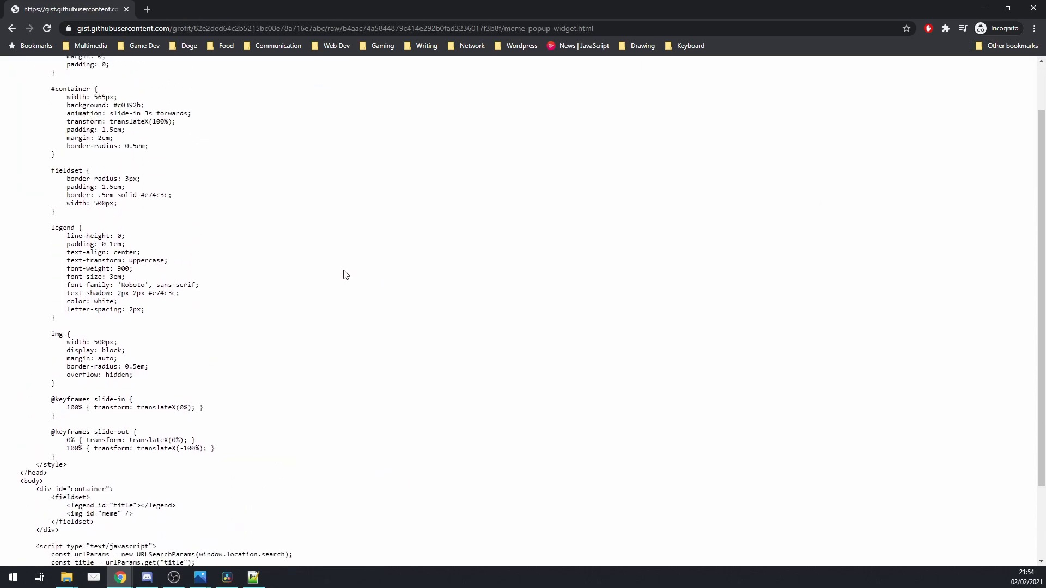
{"action": "right_click", "coordinate": [344, 274]}
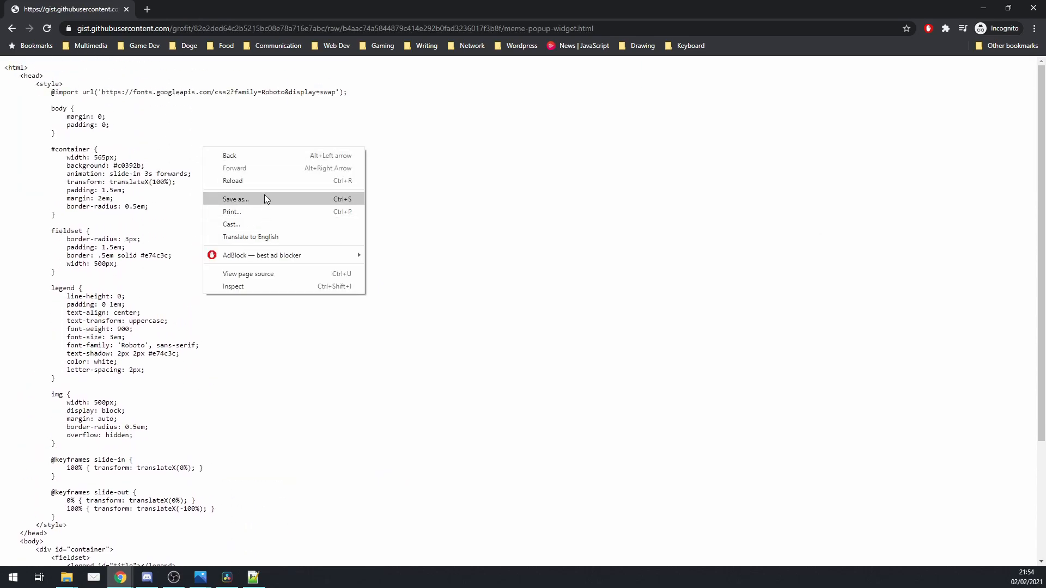
{"action": "left_click", "coordinate": [235, 198]}
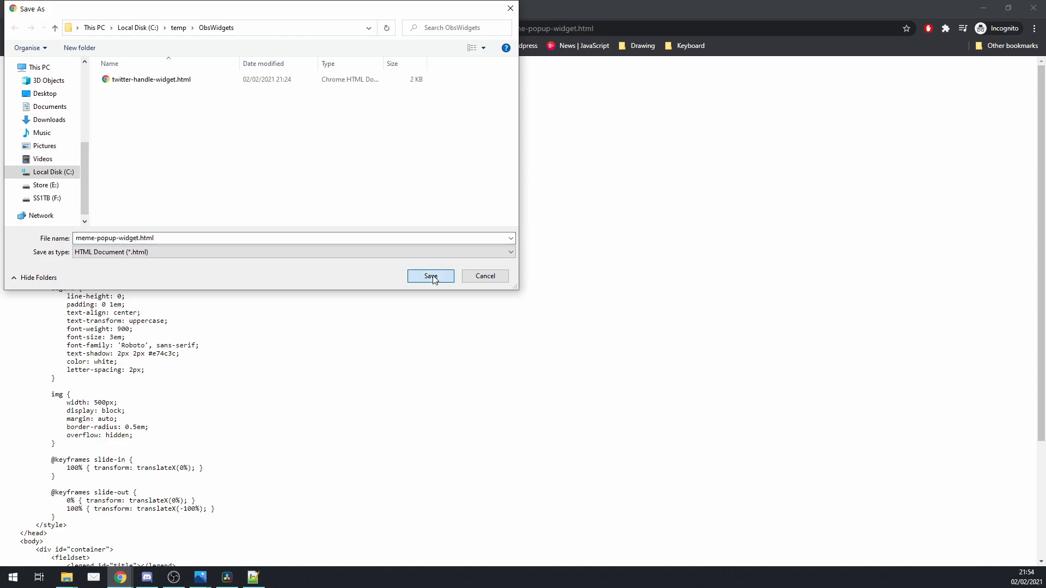
{"action": "left_click", "coordinate": [430, 277]}
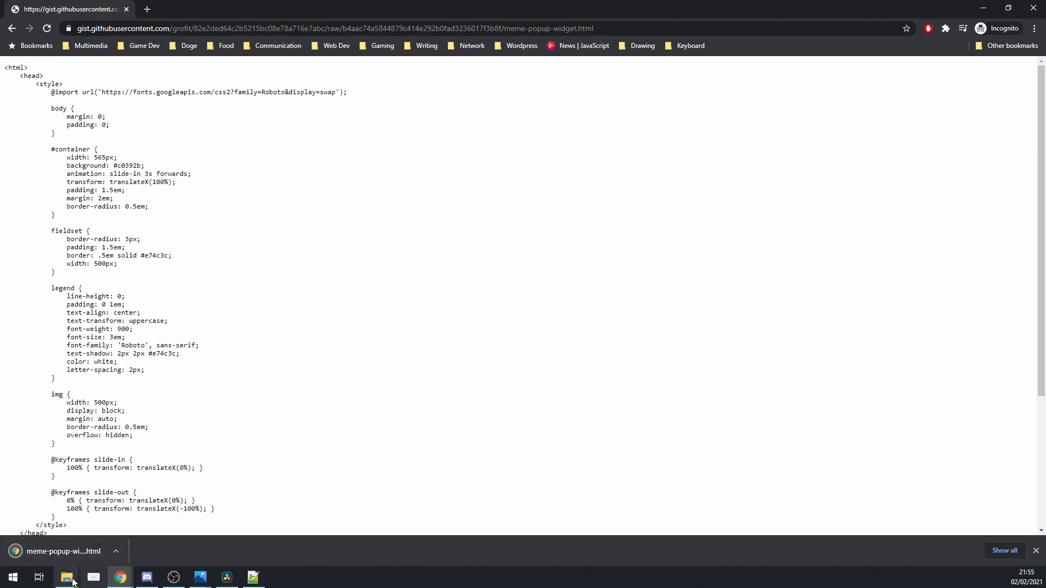
{"action": "left_click", "coordinate": [65, 577]}
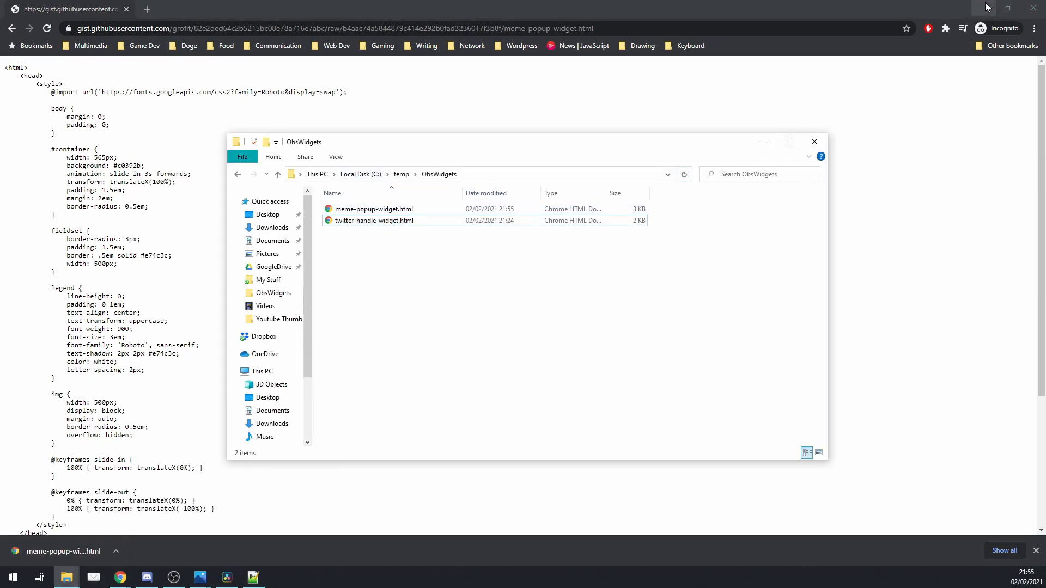
Step: Open meme-popup-widget.html in Notepad++ and scroll to its URL-parameter script
{"action": "right_click", "coordinate": [372, 209]}
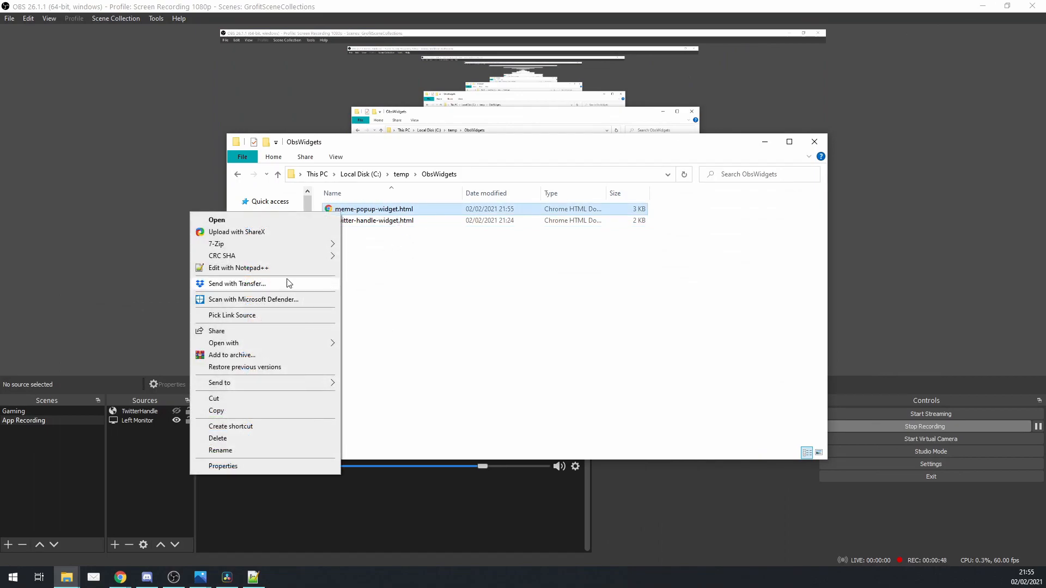
{"action": "left_click", "coordinate": [237, 268]}
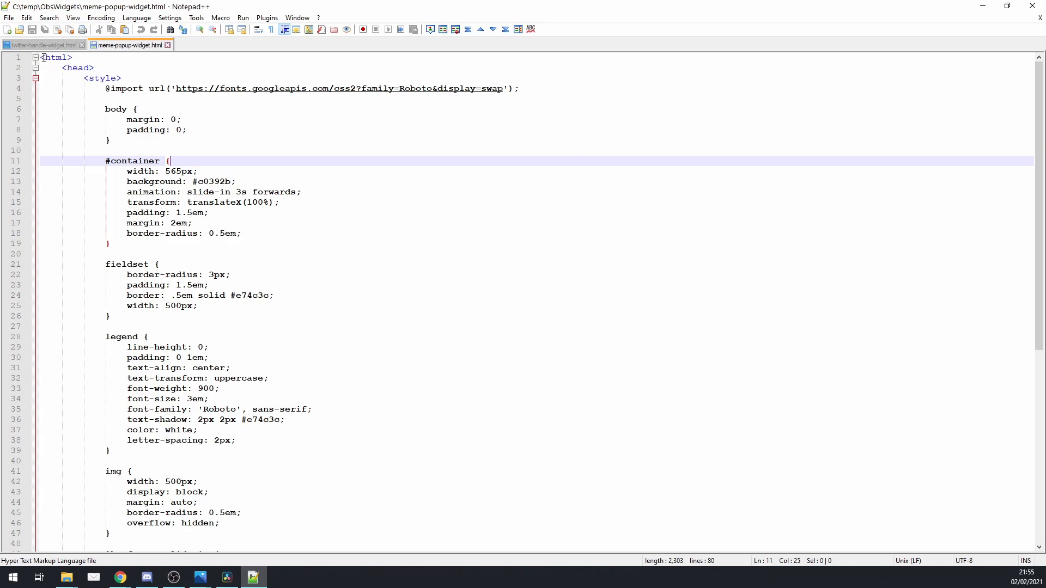
{"action": "mouse_move", "coordinate": [260, 78]}
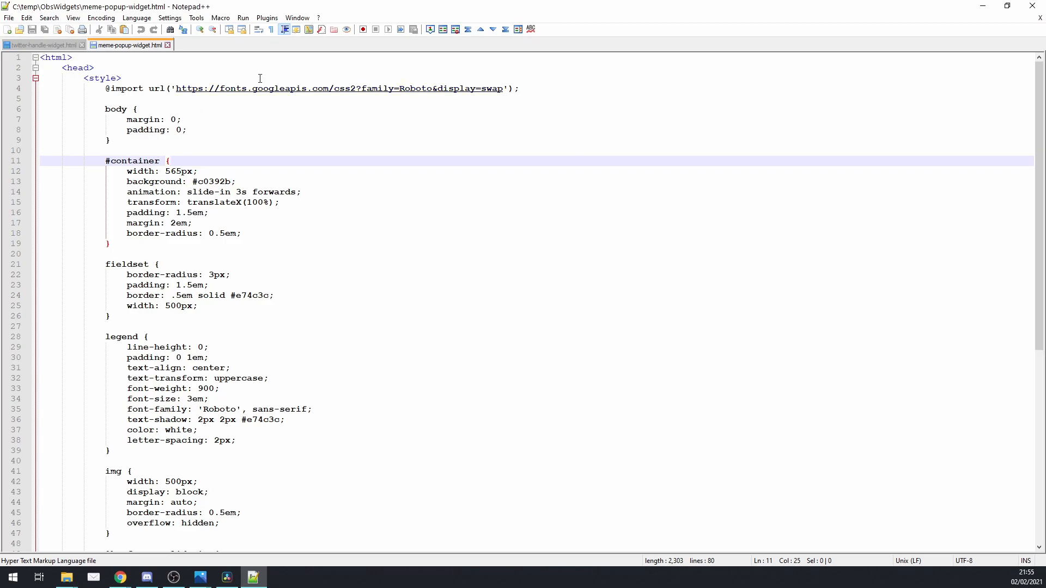
{"action": "mouse_move", "coordinate": [416, 94]}
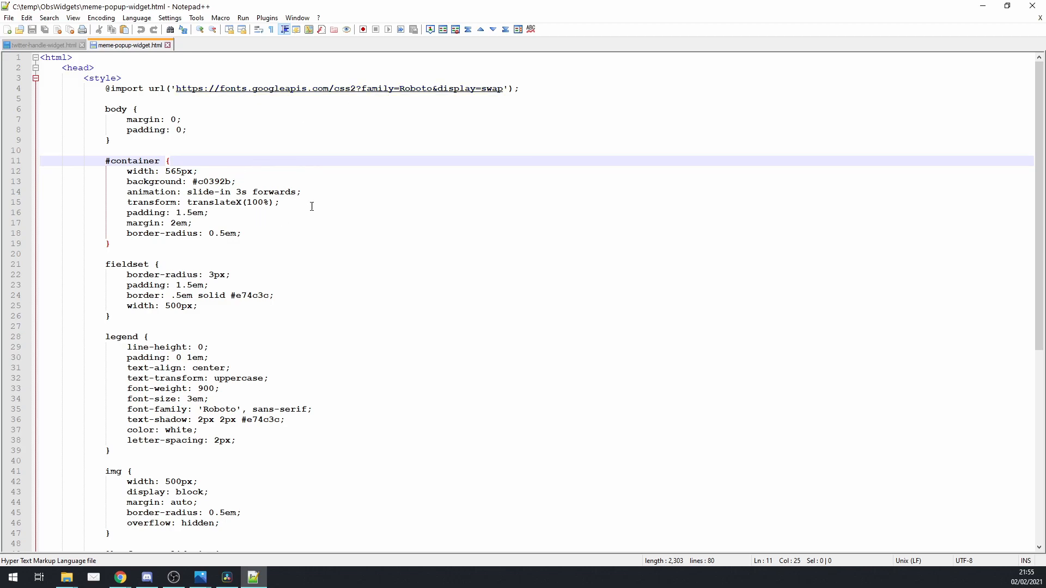
{"action": "mouse_move", "coordinate": [350, 95]}
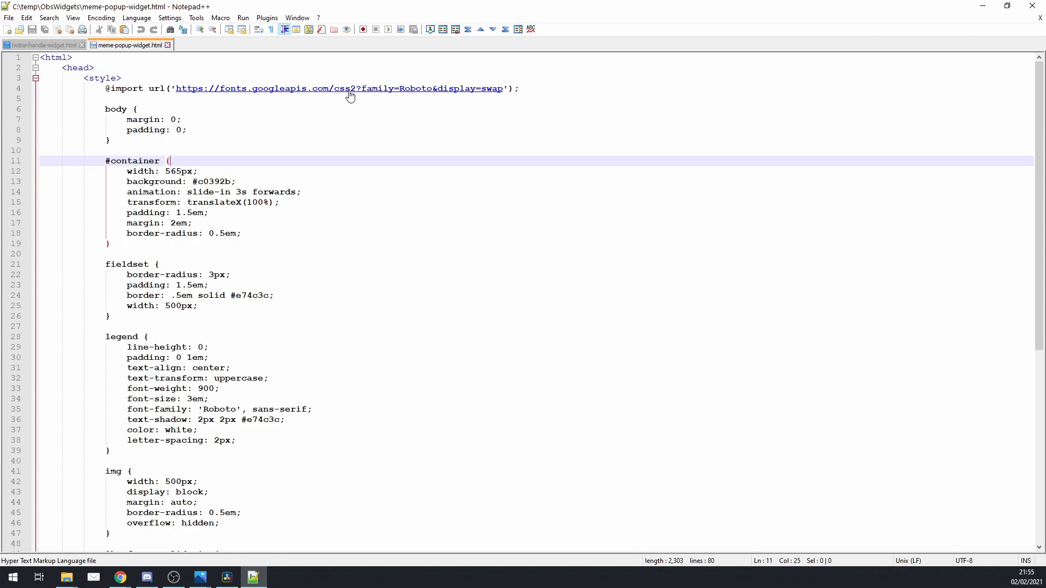
{"action": "mouse_move", "coordinate": [377, 93]}
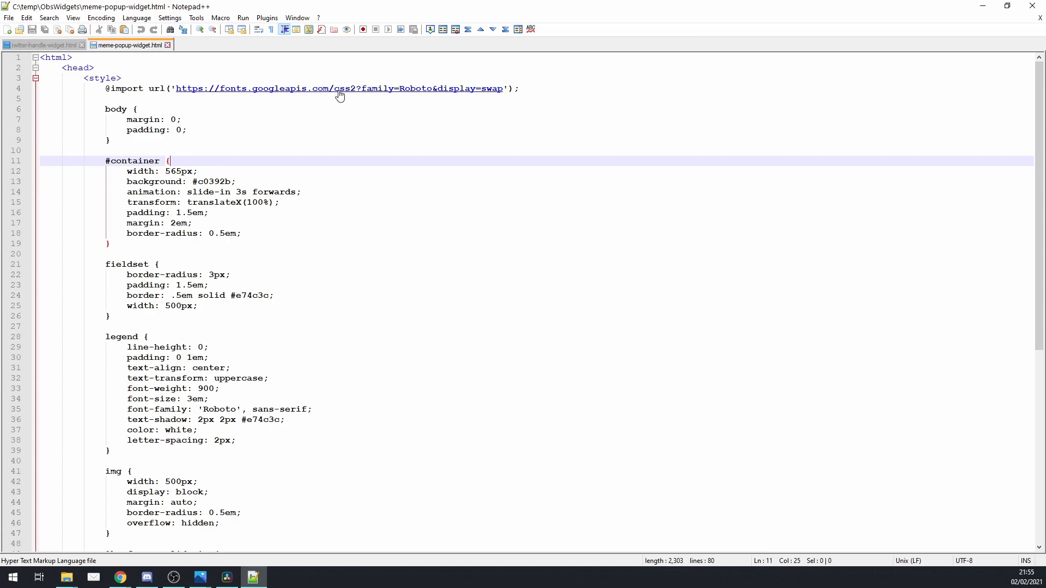
{"action": "scroll", "scroll_direction": "down", "scroll_amount": 3}
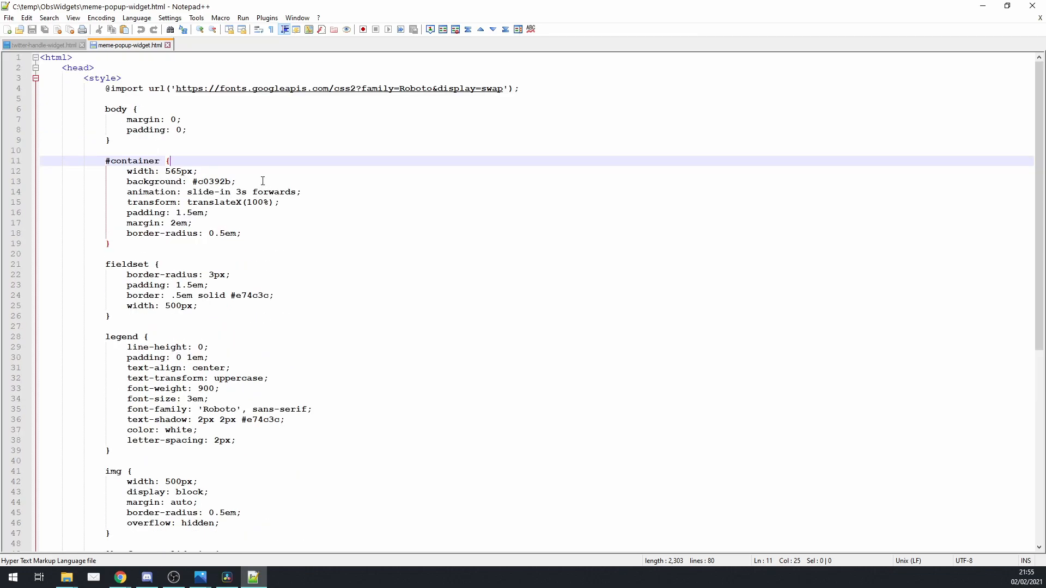
{"action": "scroll", "scroll_direction": "down", "scroll_amount": 3}
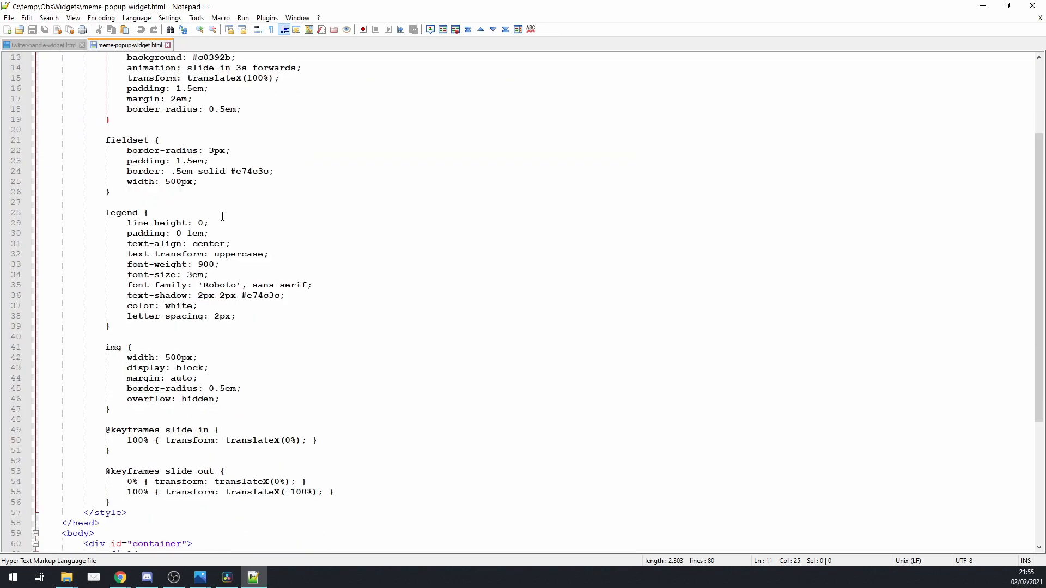
{"action": "scroll", "scroll_direction": "down", "scroll_amount": 3}
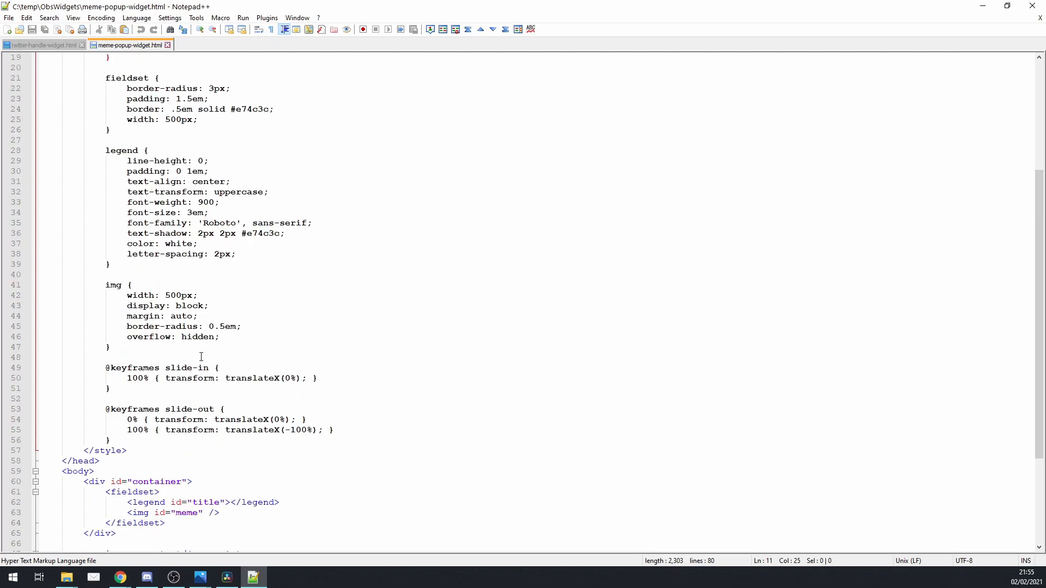
{"action": "scroll", "scroll_direction": "down", "scroll_amount": 3}
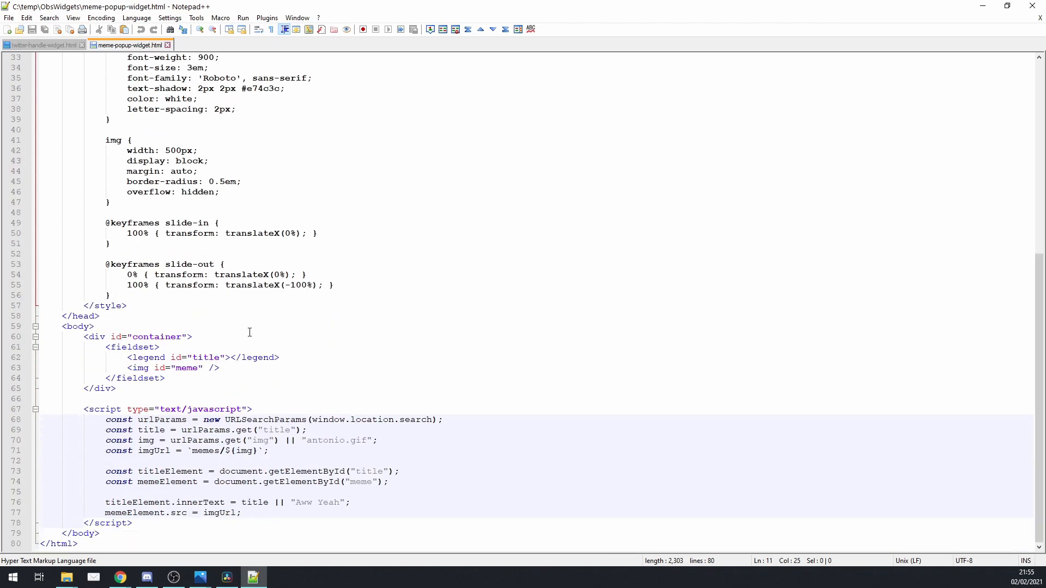
Step: Inspect the default title "Aww Yeah" and default image antonio.gif in the script
{"action": "type", "text": "p"}
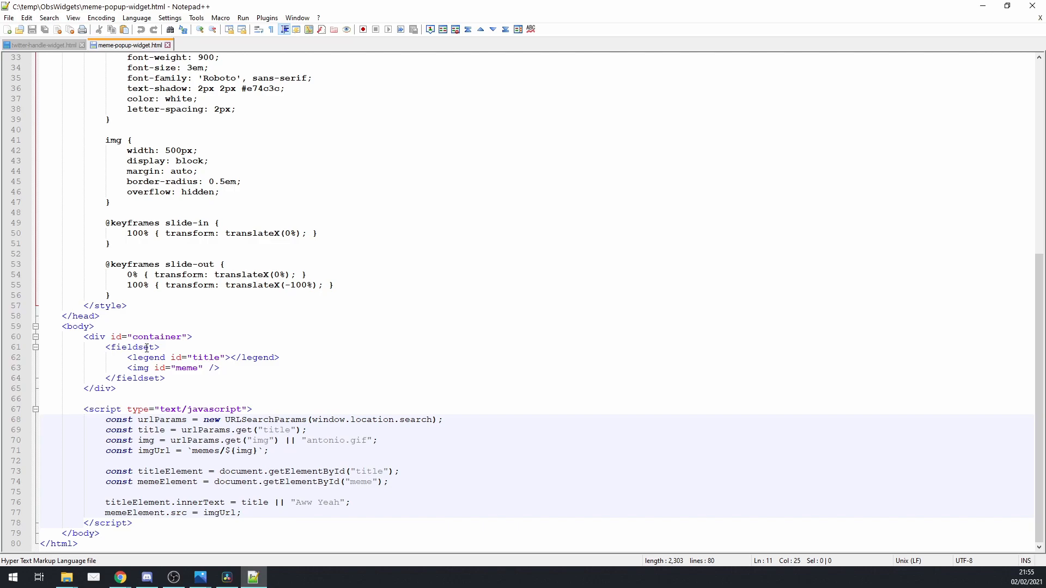
{"action": "mouse_move", "coordinate": [197, 357]}
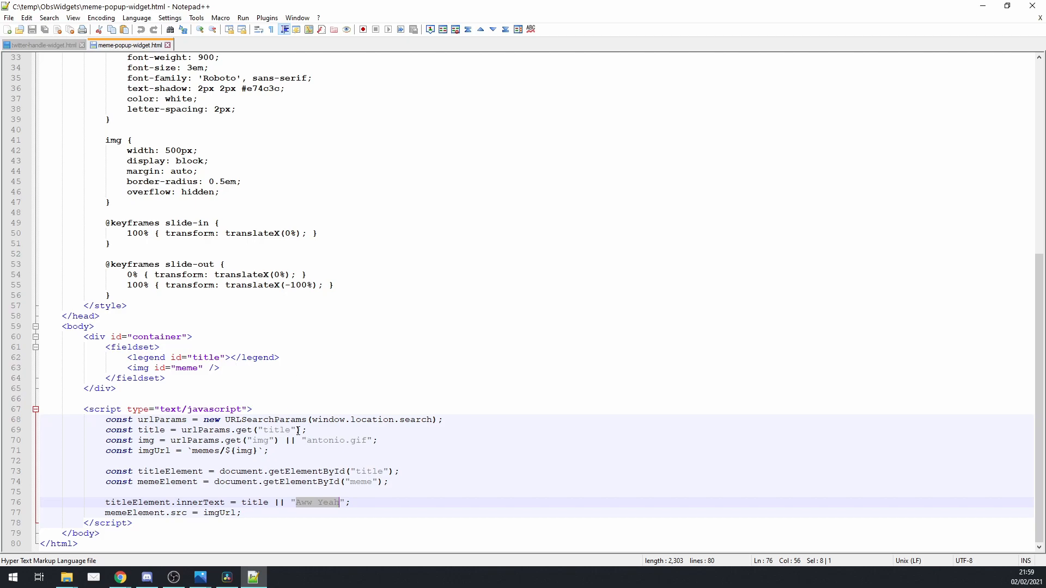
{"action": "mouse_move", "coordinate": [283, 430]}
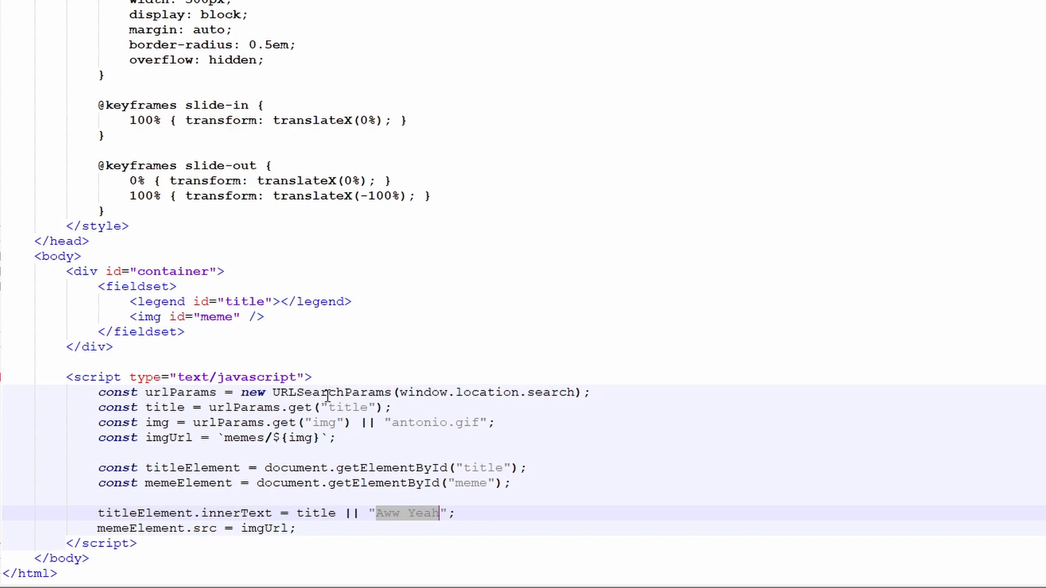
{"action": "mouse_move", "coordinate": [539, 392]}
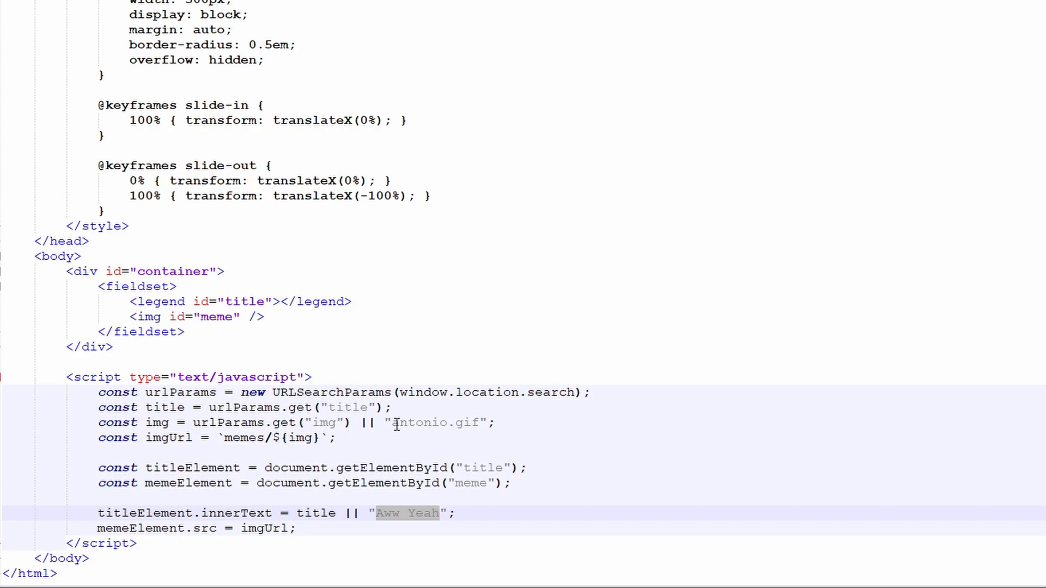
{"action": "double_click", "coordinate": [416, 423]}
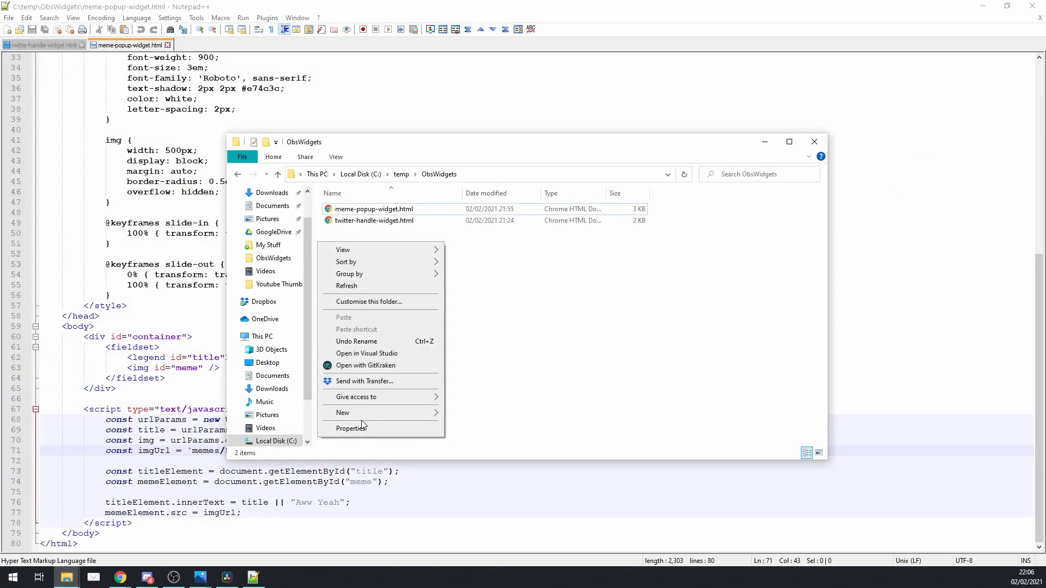
Step: Create a folder named 'memes' inside ObsWidgets and open it
{"action": "left_click", "coordinate": [342, 413]}
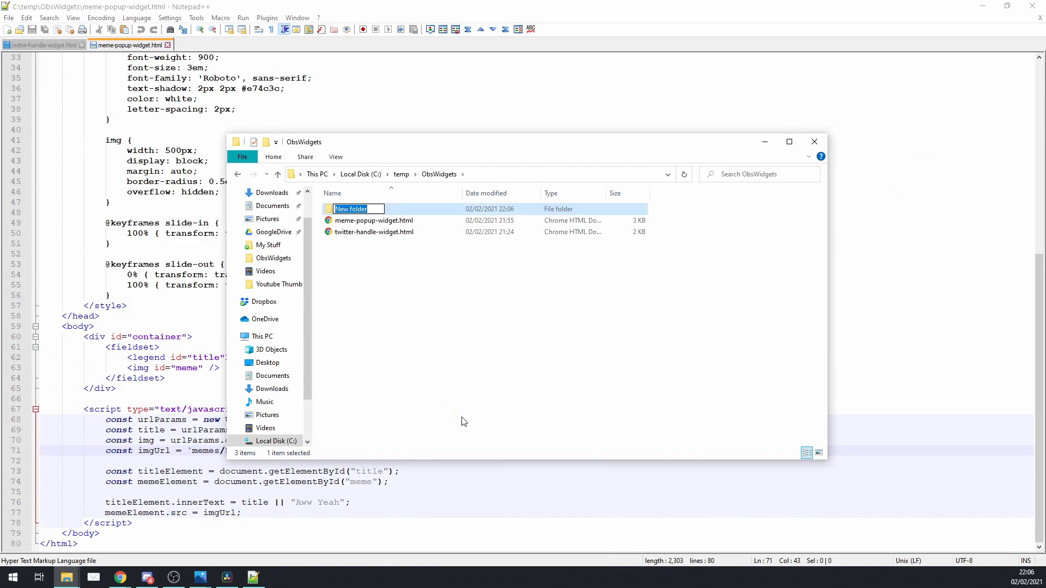
{"action": "type", "text": "memes"}
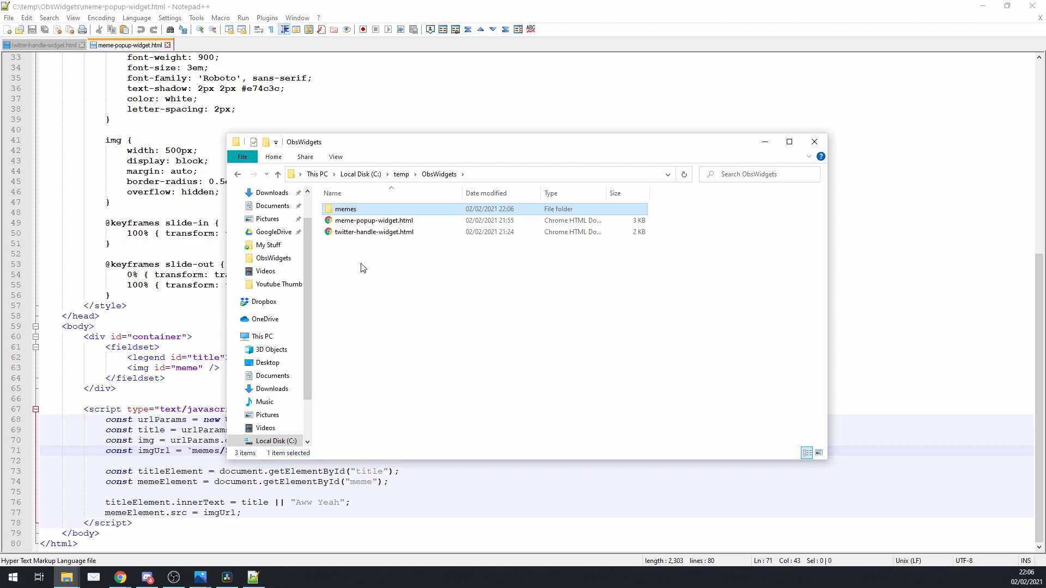
{"action": "double_click", "coordinate": [345, 208]}
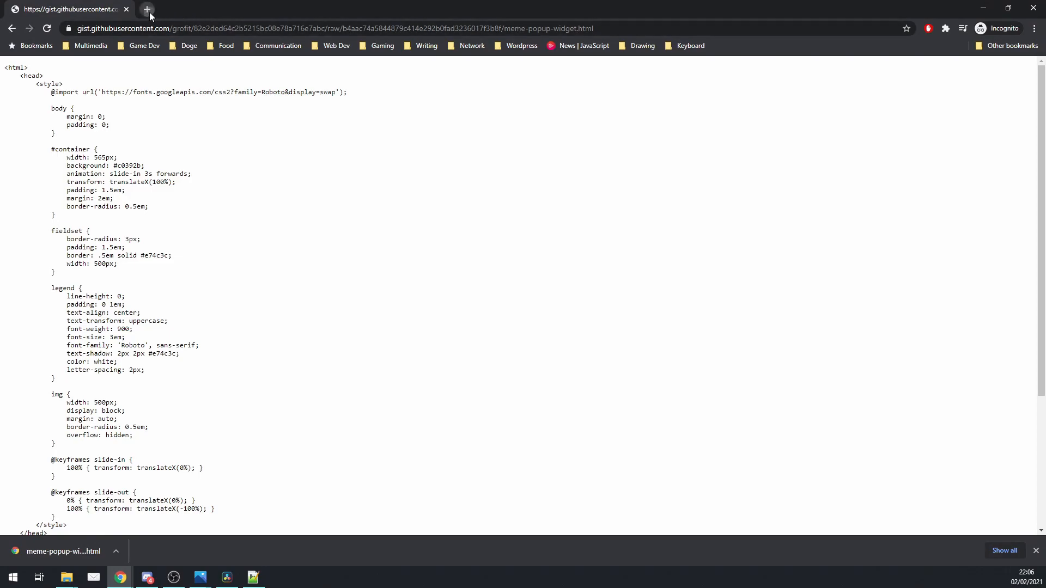
Step: Search Google Images for 'antonio banderas meme gif' and save a result into memes
{"action": "type", "text": "antonio banderas meme gif"}
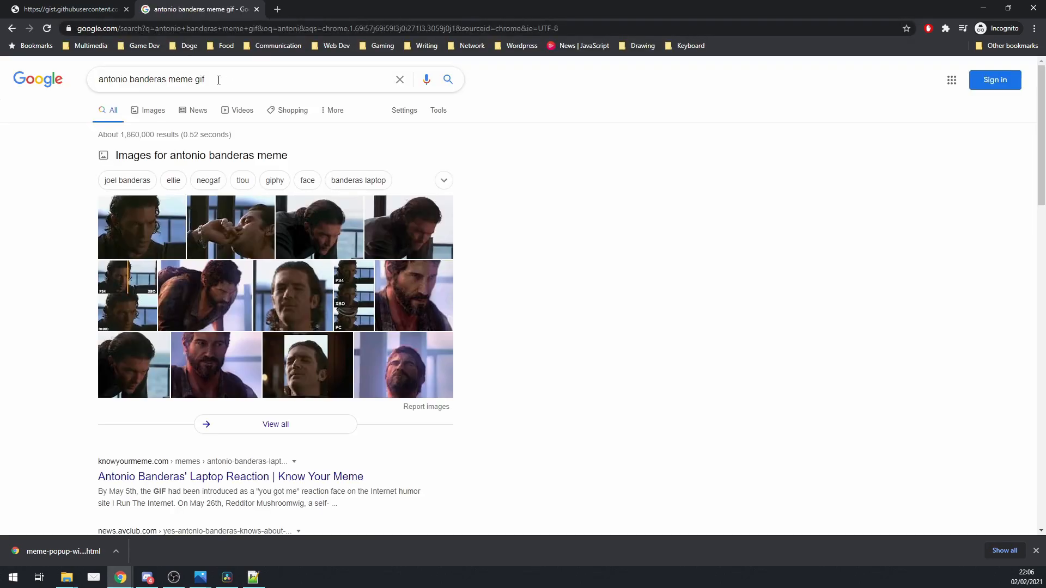
{"action": "left_click", "coordinate": [152, 110]}
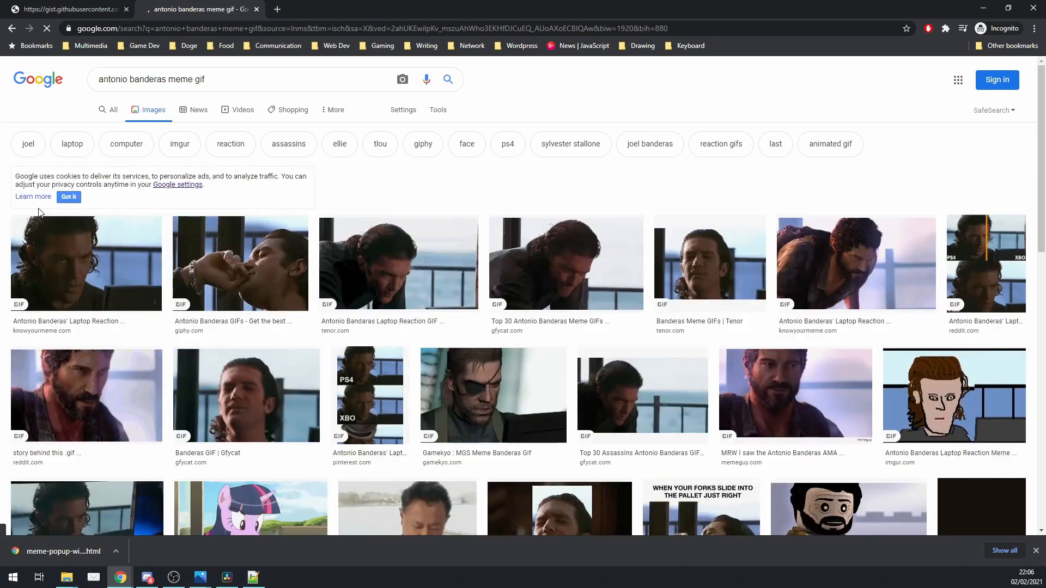
{"action": "left_click", "coordinate": [86, 262]}
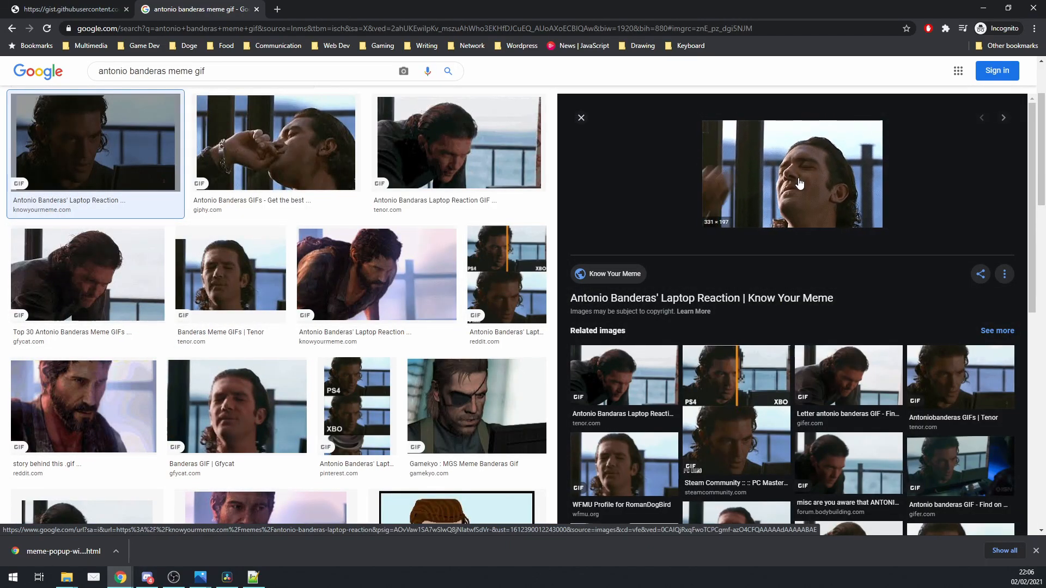
{"action": "right_click", "coordinate": [792, 174]}
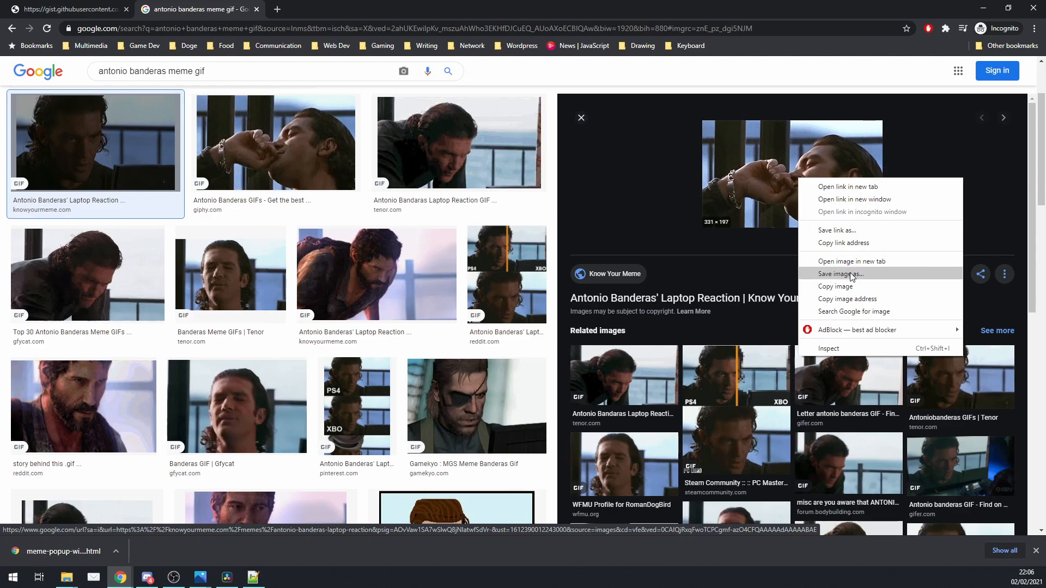
{"action": "left_click", "coordinate": [840, 274]}
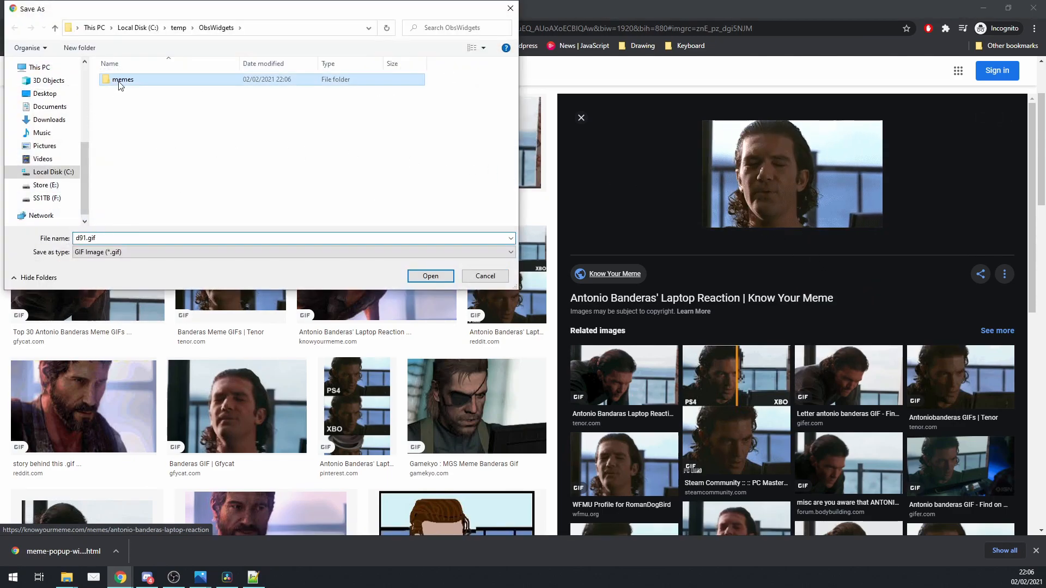
{"action": "double_click", "coordinate": [122, 79]}
{"action": "type", "text": "antonio"}
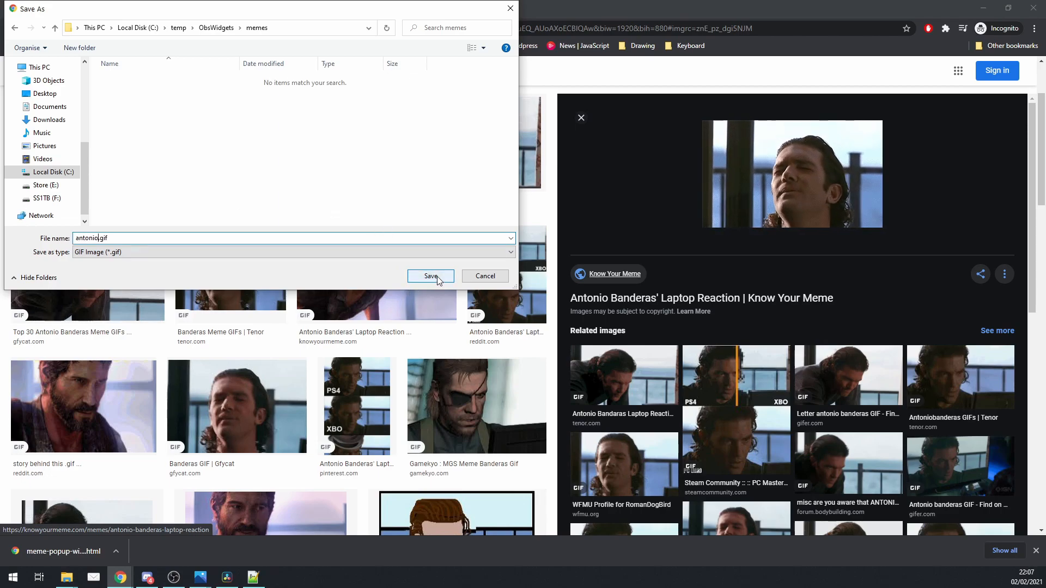
Step: Finish saving the GIF as antonio.gif
{"action": "left_click", "coordinate": [431, 276]}
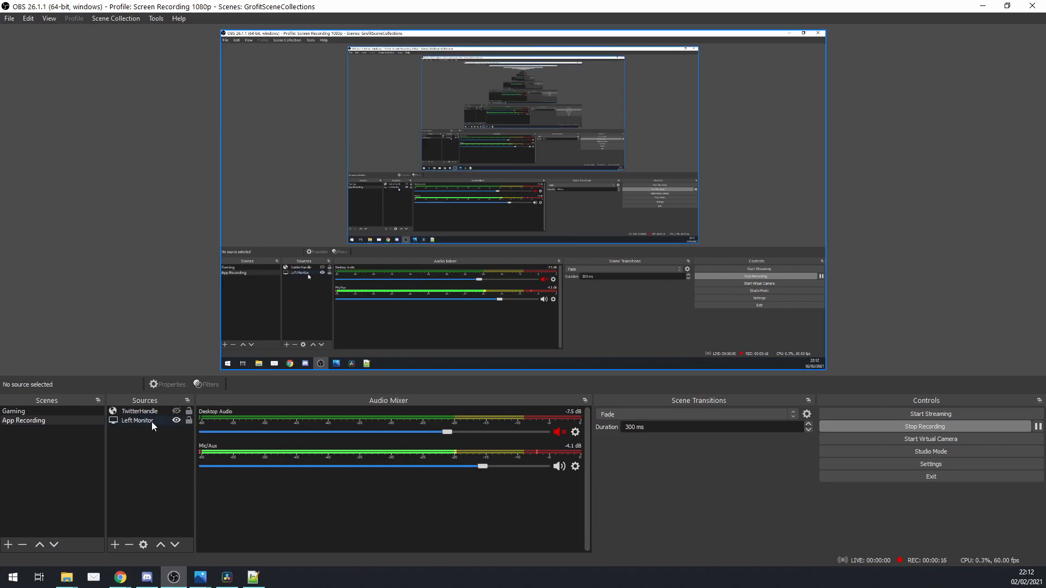
Step: Begin adding a new source to the App Recording scene in OBS
{"action": "left_click", "coordinate": [115, 545]}
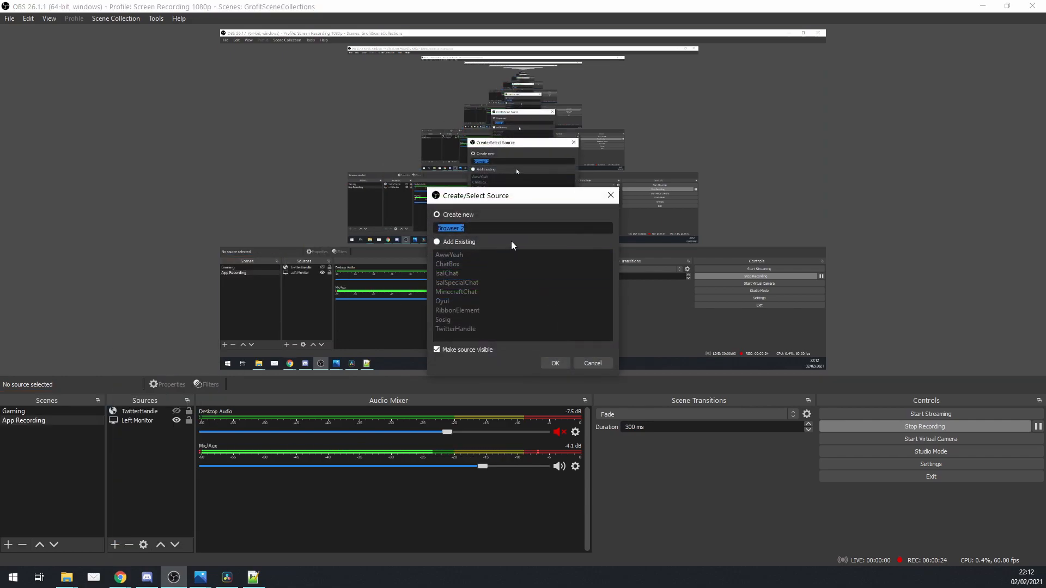
Step: Name the browser source Antonio and point its URL at meme-popup-widget.html
{"action": "type", "text": "Memes"}
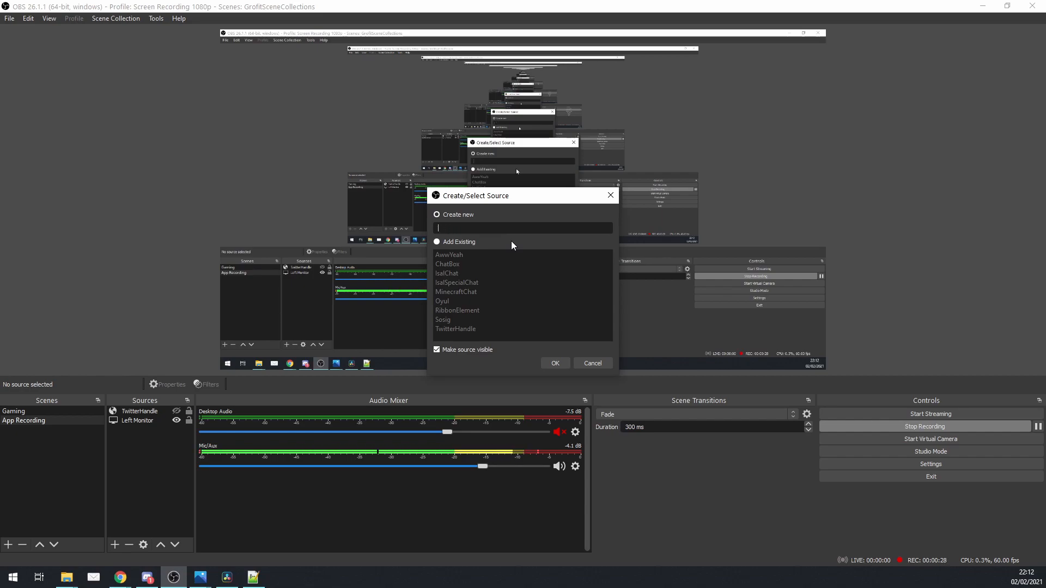
{"action": "type", "text": "Ant"}
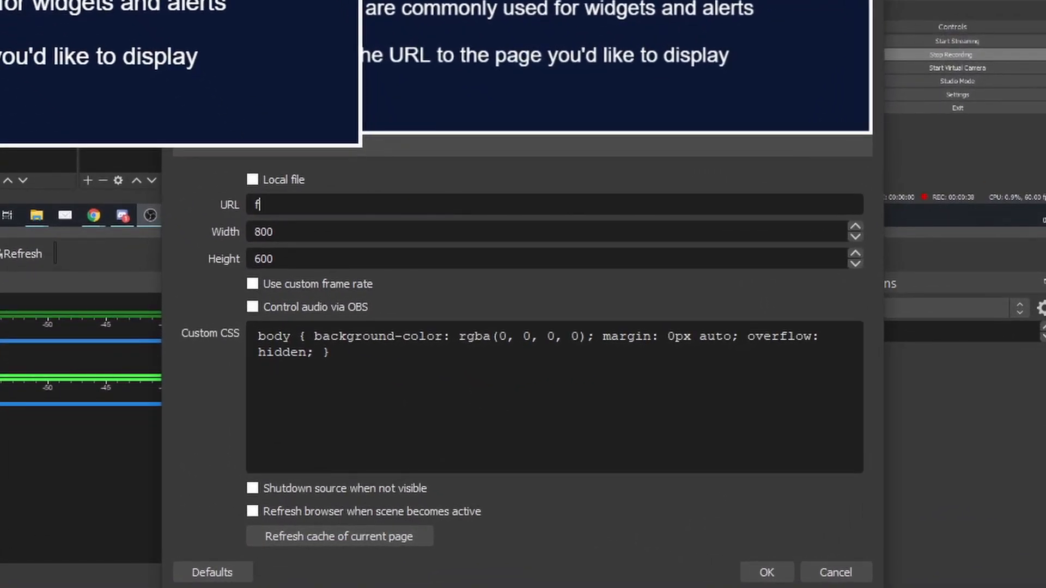
{"action": "type", "text": "file://C:\\temp\\ObsWidgets\\twitter-handle-widget.html"}
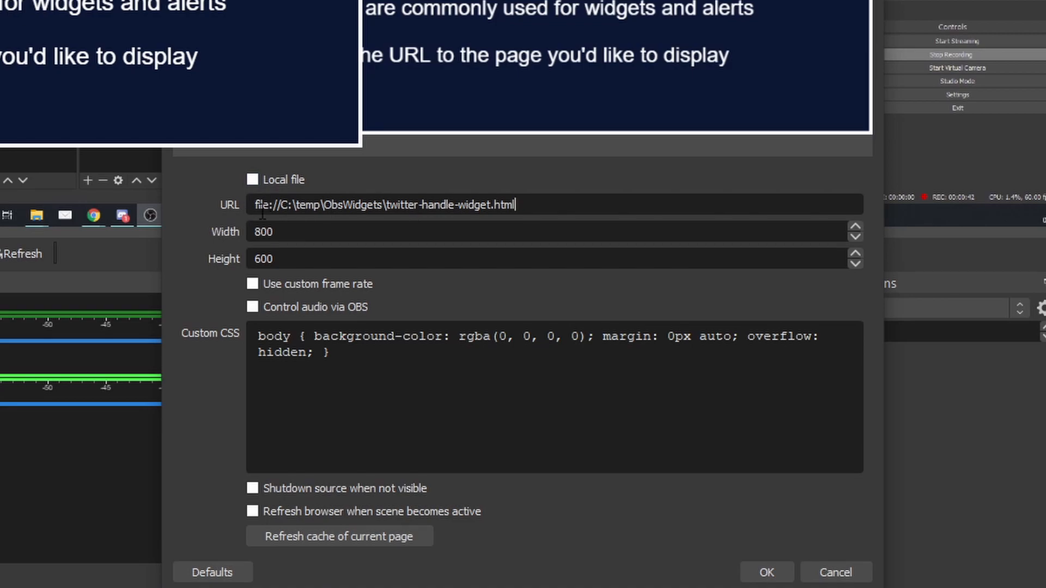
{"action": "mouse_move", "coordinate": [553, 208]}
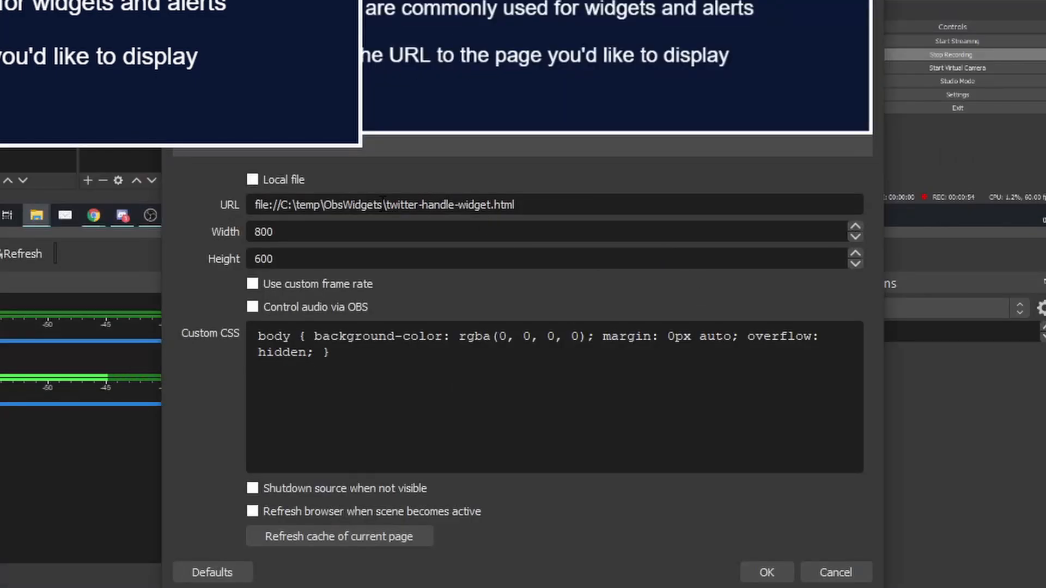
{"action": "double_click", "coordinate": [438, 205]}
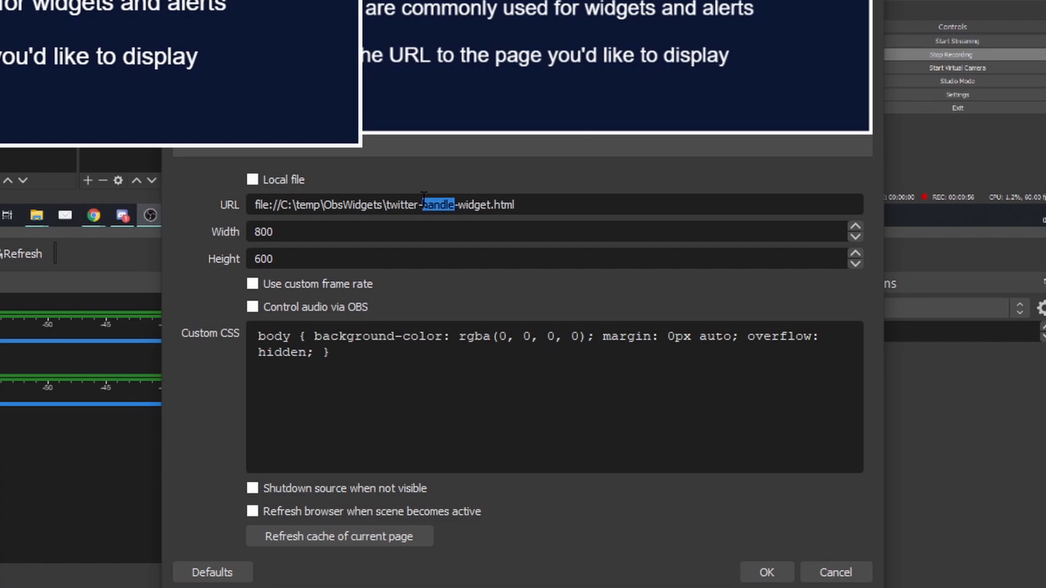
{"action": "type", "text": "meme"}
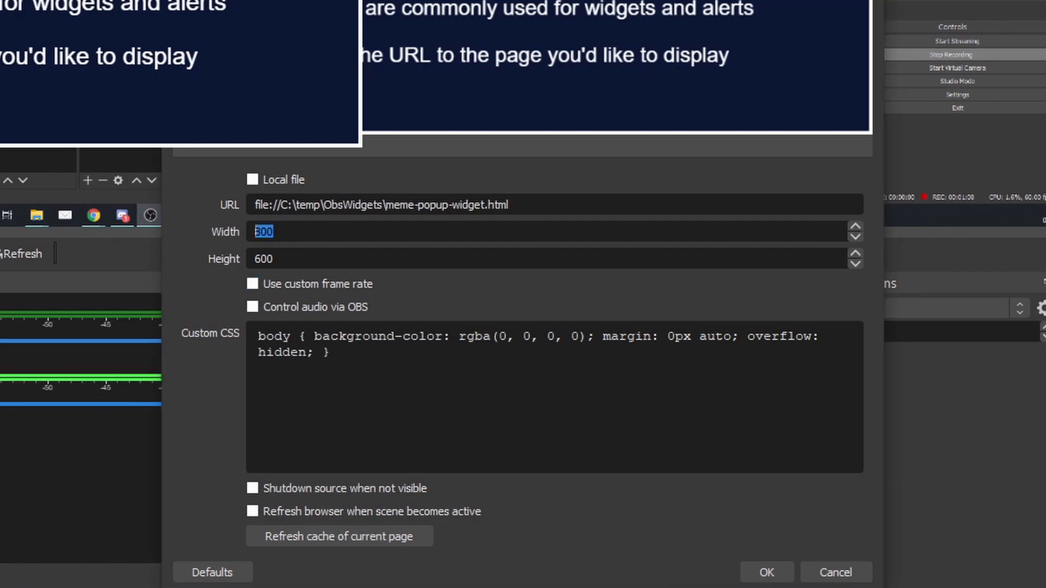
Step: Size the source 725 by 700 and shut it down when hidden
{"action": "type", "text": "725"}
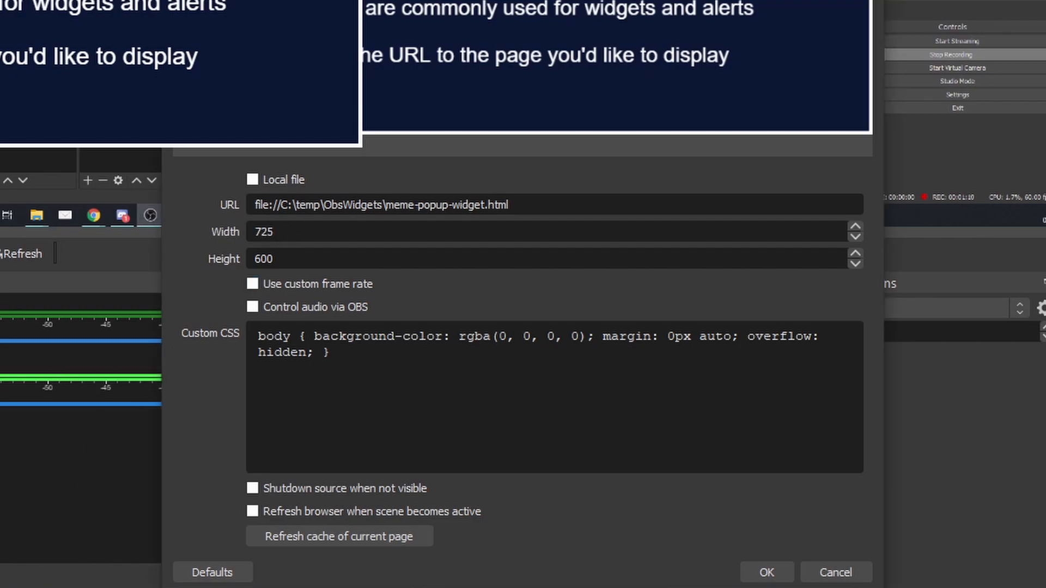
{"action": "triple_click", "coordinate": [263, 259]}
{"action": "type", "text": "700"}
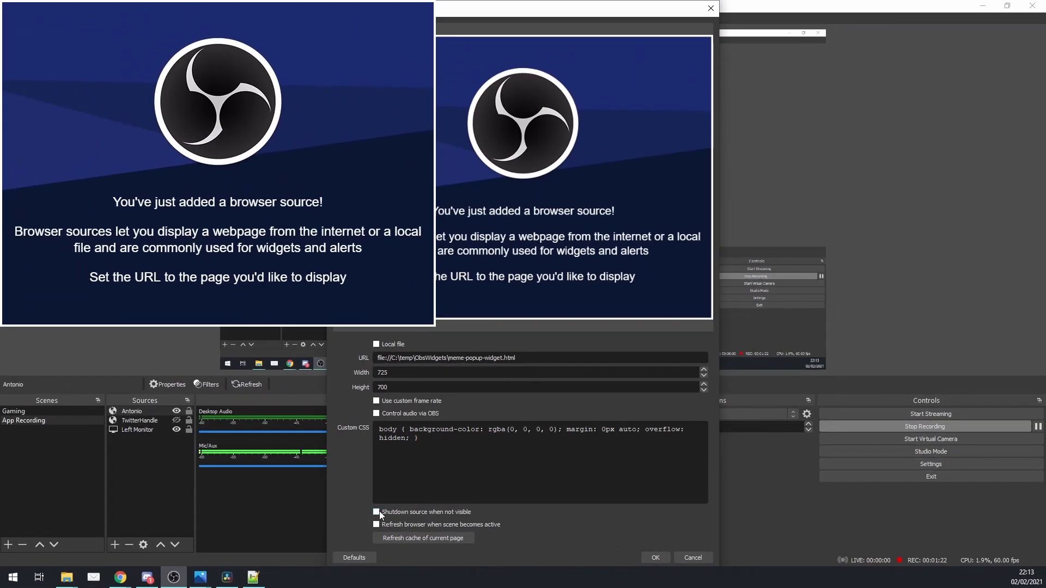
{"action": "left_click", "coordinate": [376, 511]}
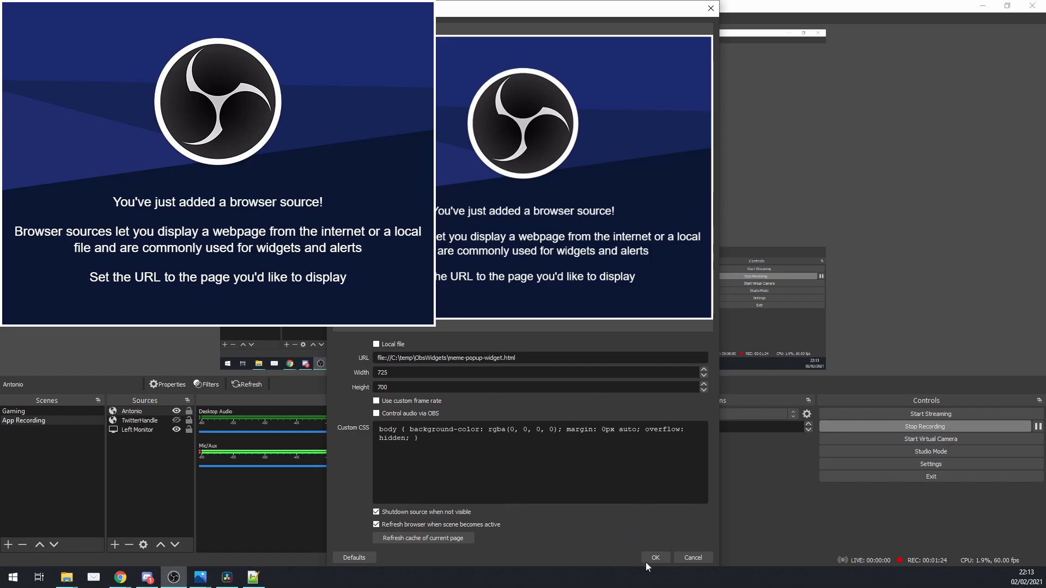
{"action": "left_click", "coordinate": [654, 558]}
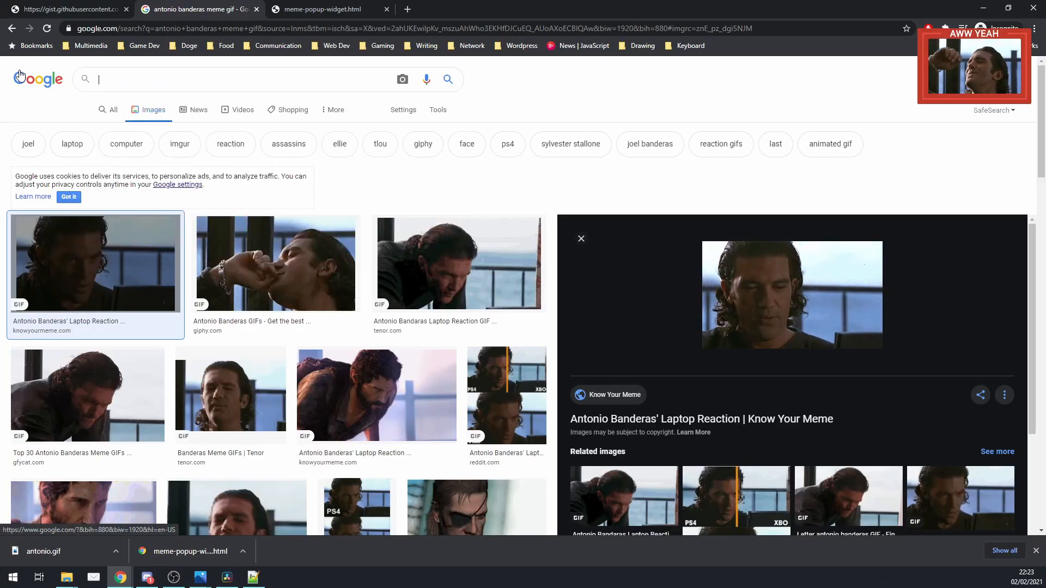
Step: Search 'excited michael scott gif' and save the Tenor GIF as greatscott.gif
{"action": "type", "text": "excited michael scott gif"}
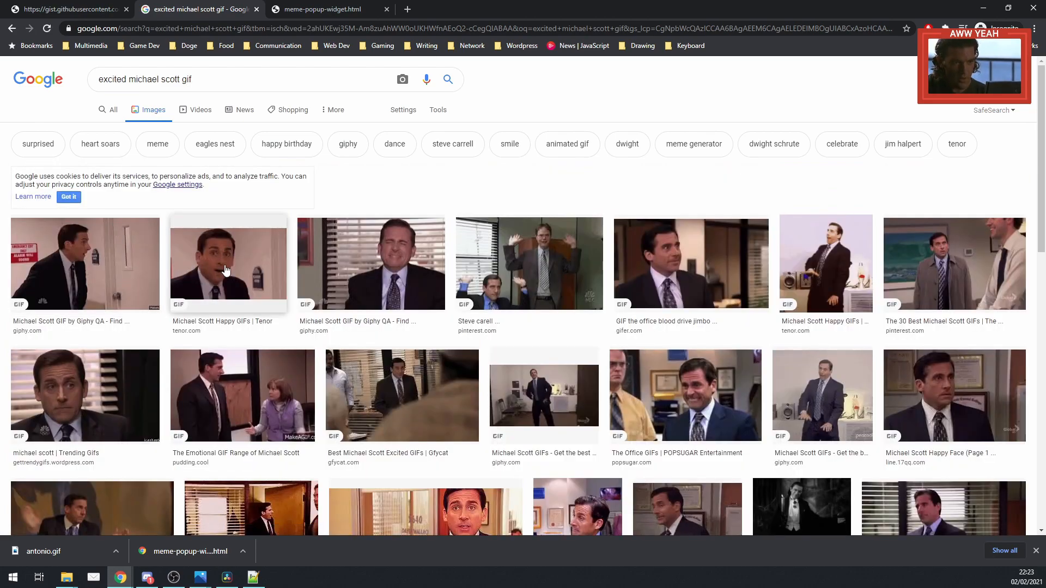
{"action": "left_click", "coordinate": [228, 262]}
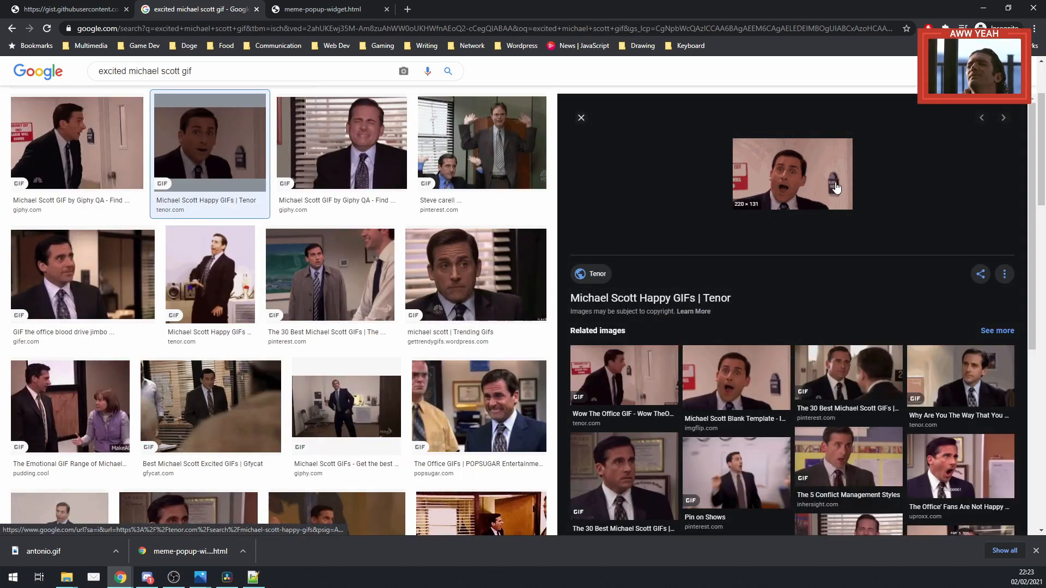
{"action": "right_click", "coordinate": [793, 173]}
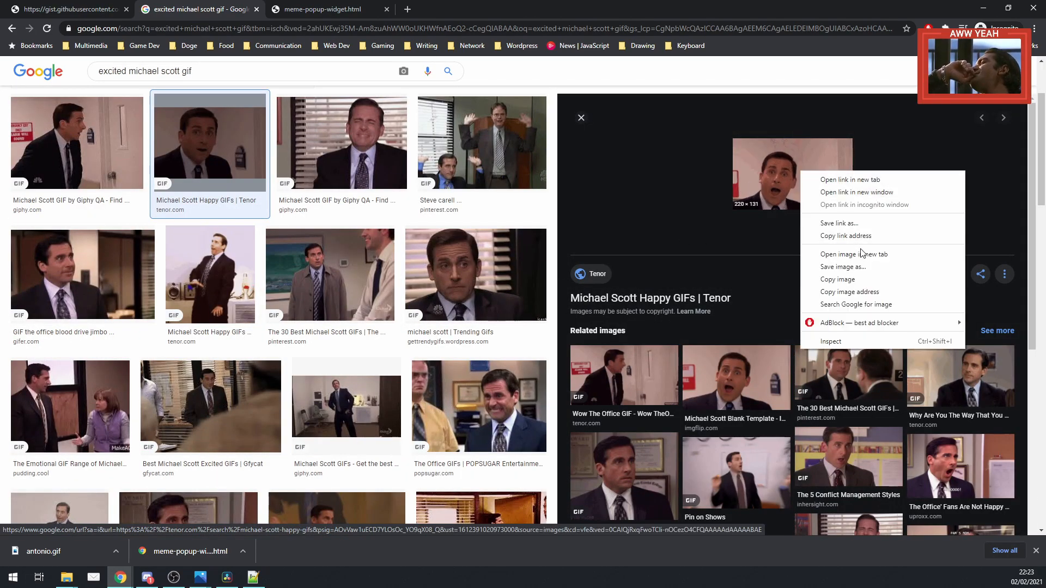
{"action": "left_click", "coordinate": [856, 274]}
{"action": "type", "text": "greatscott.gif"}
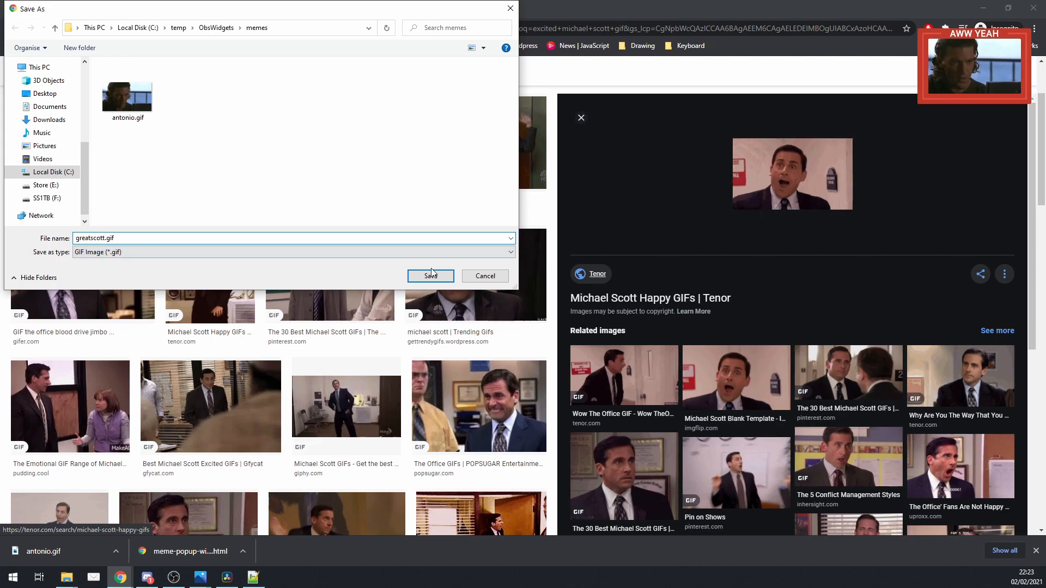
{"action": "left_click", "coordinate": [430, 276]}
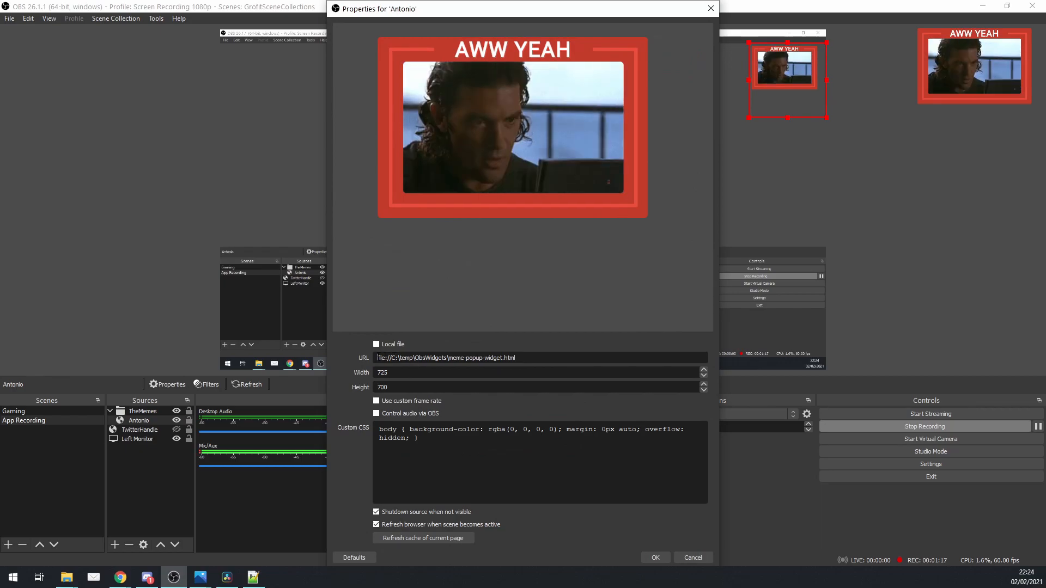
Step: Select the full widget page URL in Antonio's properties to copy it
{"action": "triple_click", "coordinate": [446, 357]}
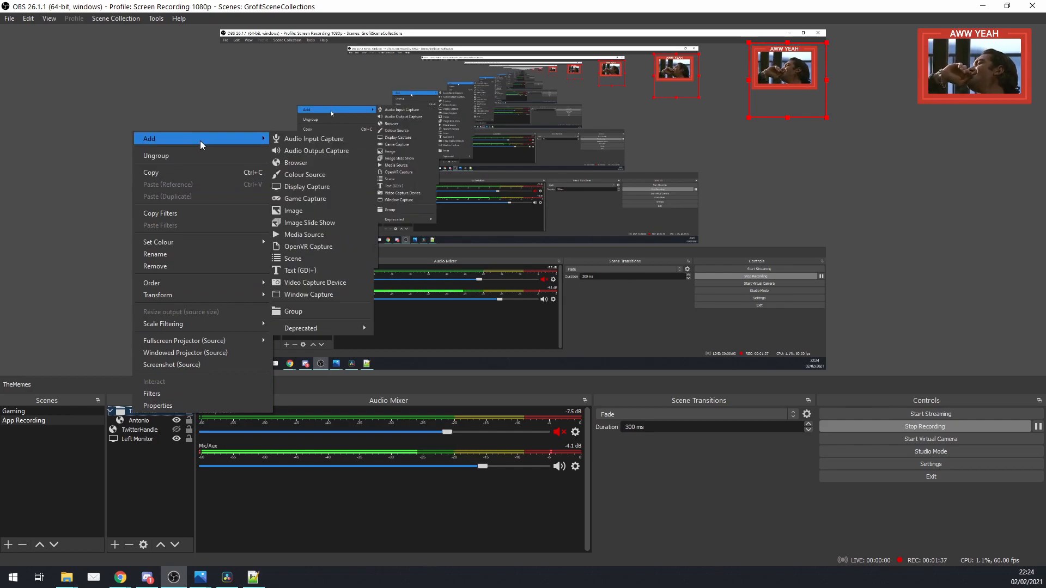
Step: Create browser source GreatScott loading meme-popup-widget.html, shutting down when hidden
{"action": "left_click", "coordinate": [295, 163]}
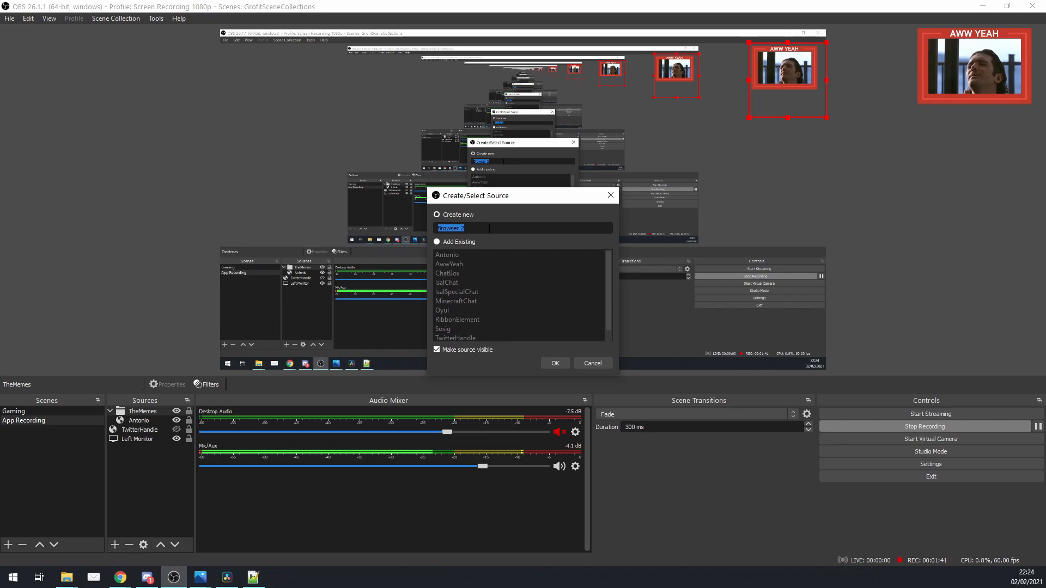
{"action": "type", "text": "GreatScott"}
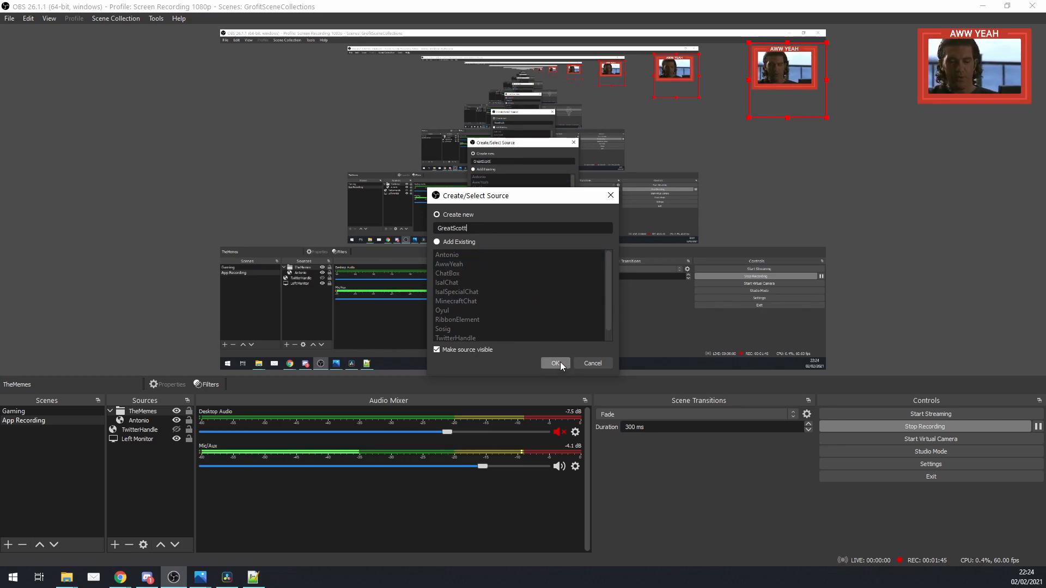
{"action": "left_click", "coordinate": [555, 363]}
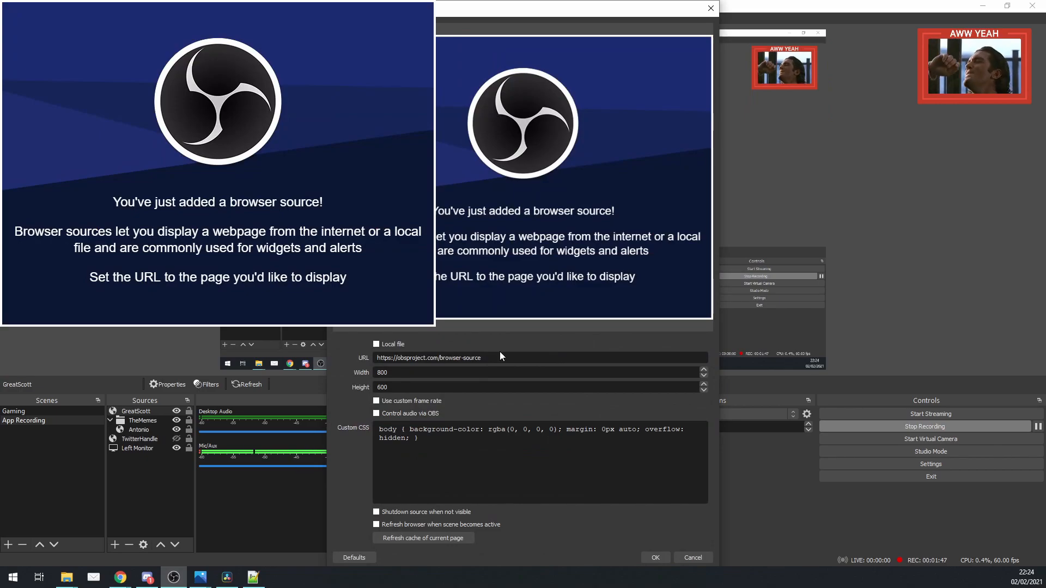
{"action": "type", "text": "file://C:\\temp\\ObsWidgets\\meme-popup-widget.html"}
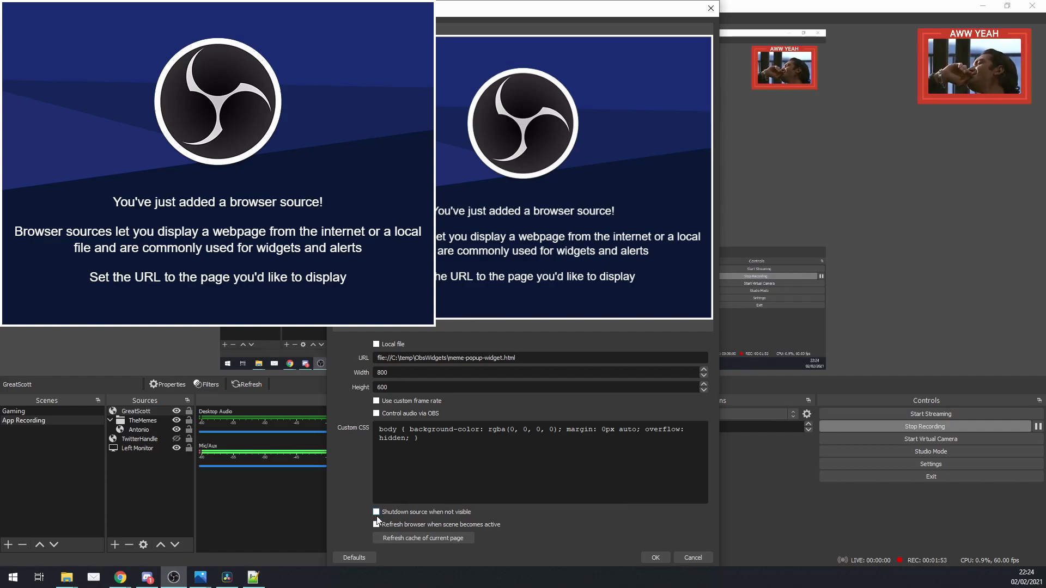
{"action": "left_click", "coordinate": [376, 511]}
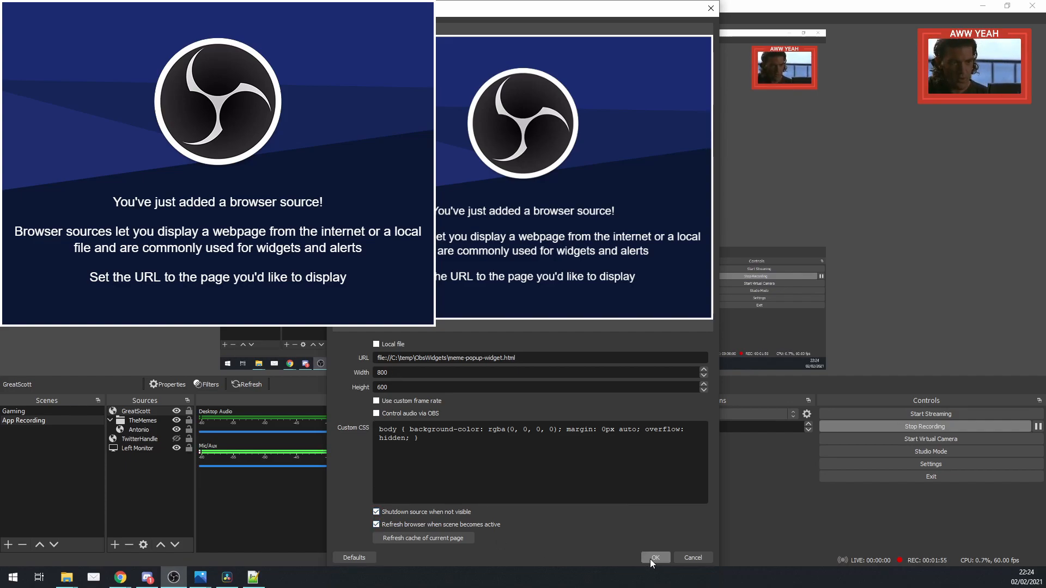
{"action": "left_click", "coordinate": [654, 557]}
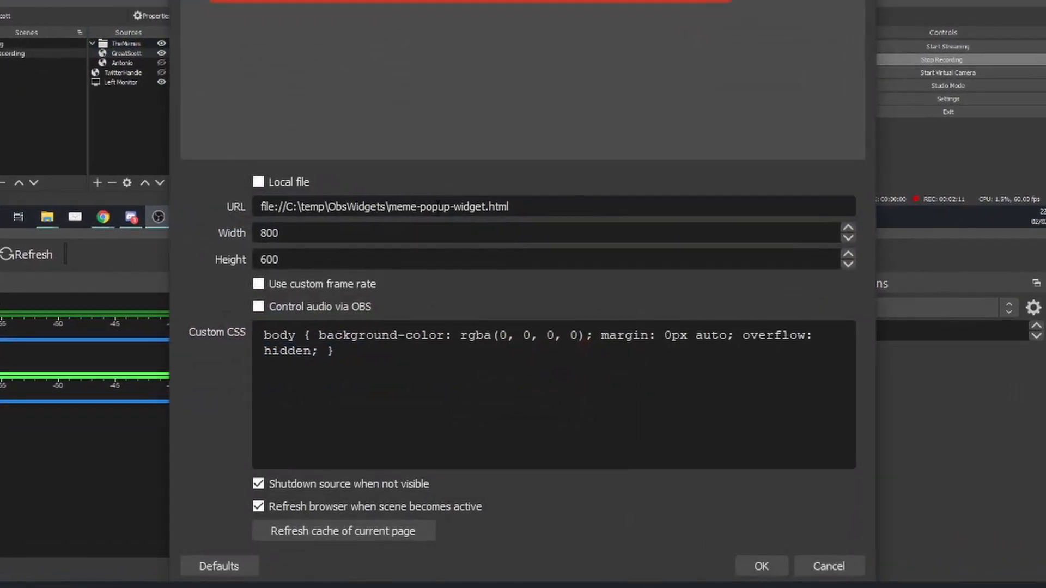
Step: Append ?title=GREAT SCOTT to GreatScott's URL and apply it
{"action": "type", "text": "?"}
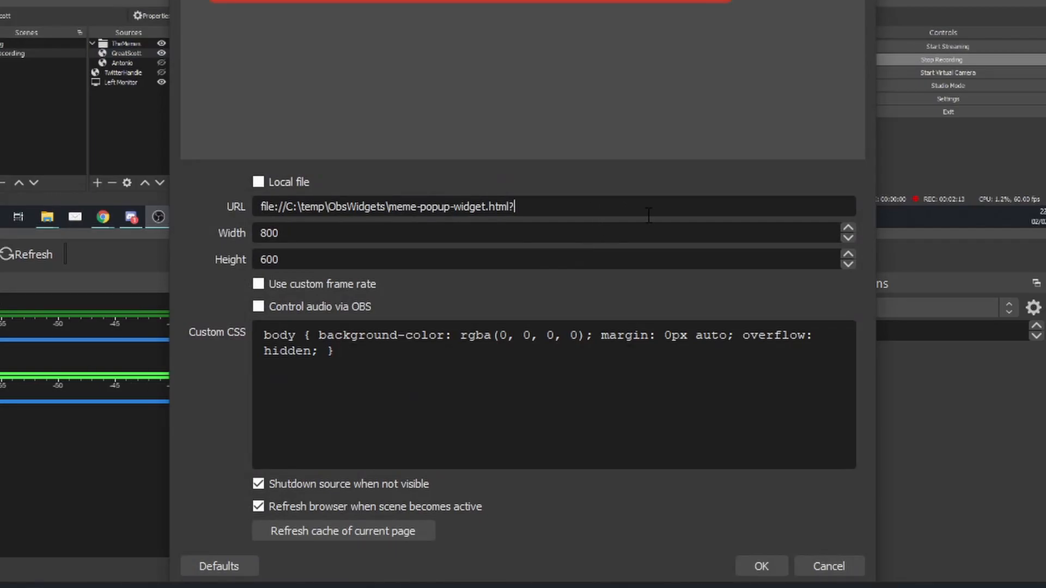
{"action": "type", "text": "title"}
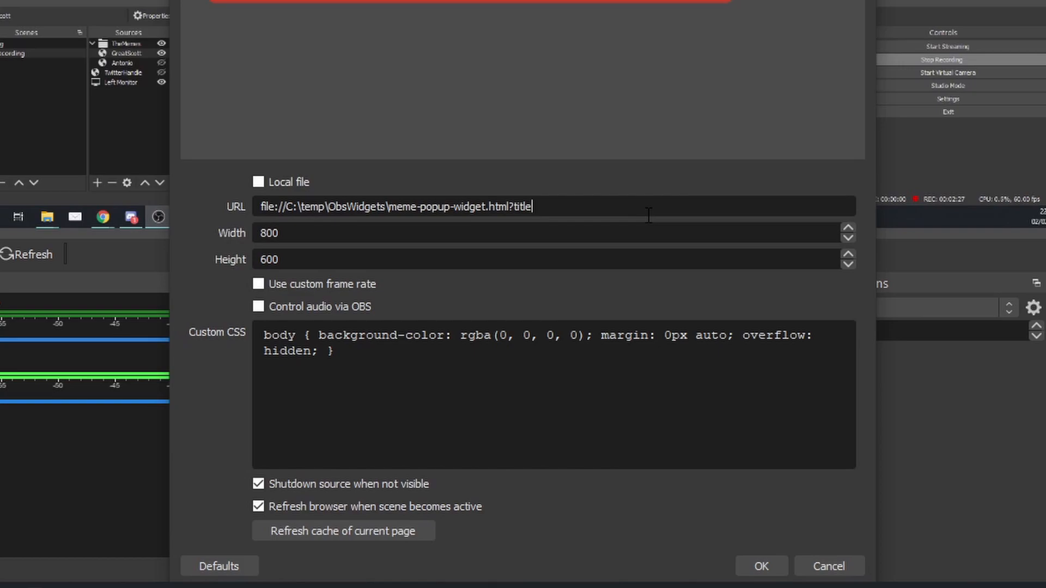
{"action": "type", "text": "="}
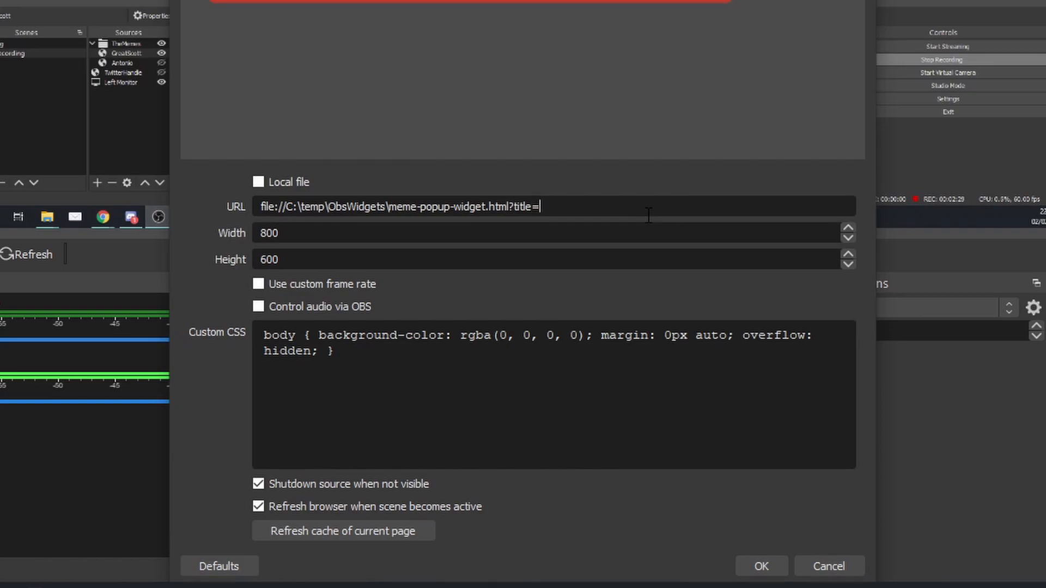
{"action": "type", "text": "GREAT SCOTT"}
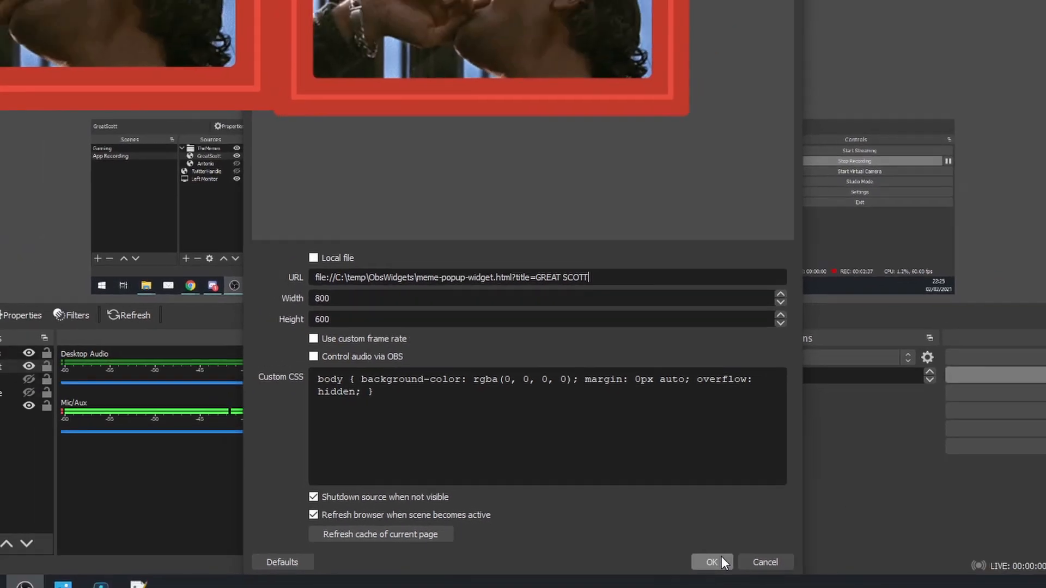
{"action": "left_click", "coordinate": [710, 563]}
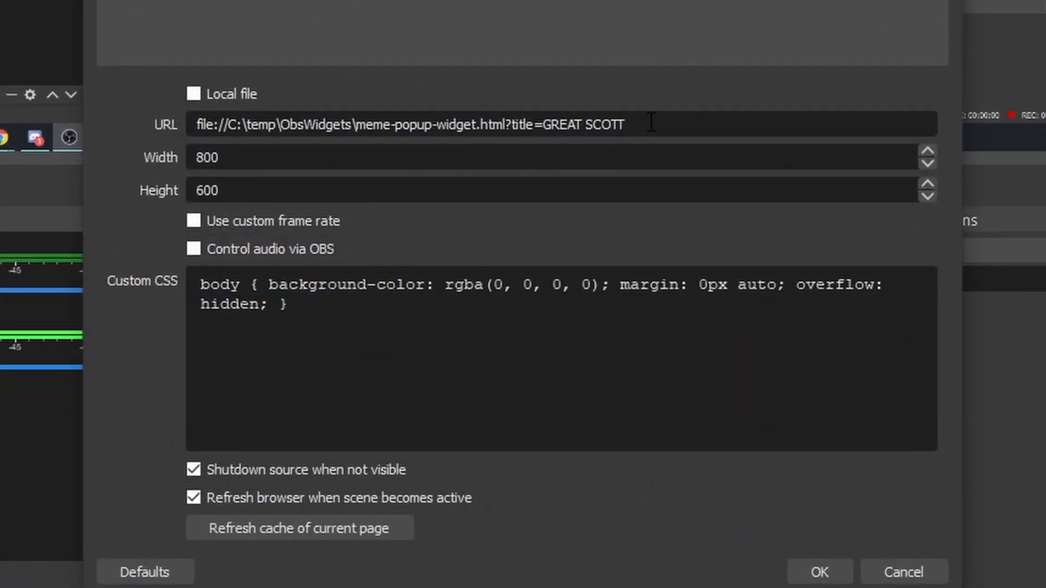
Step: Add &img to the end of GreatScott's URL
{"action": "type", "text": "&"}
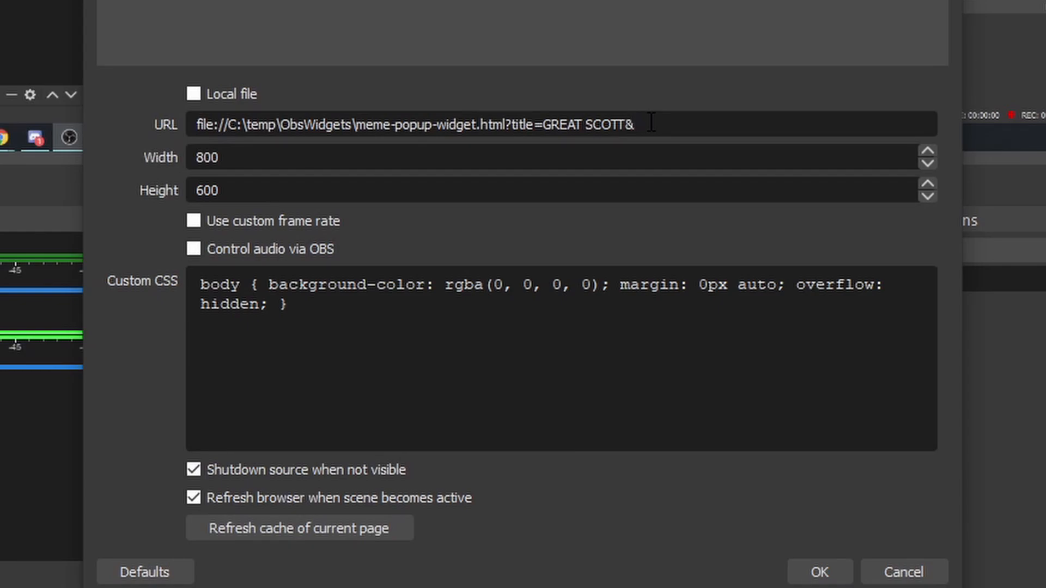
{"action": "type", "text": "img"}
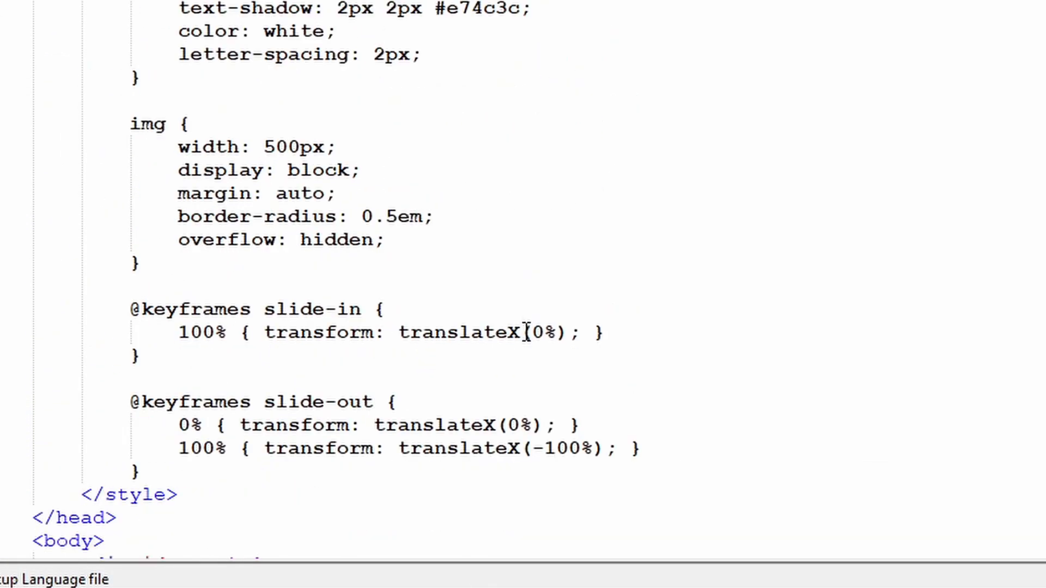
{"action": "scroll", "scroll_direction": "down", "scroll_amount": 3}
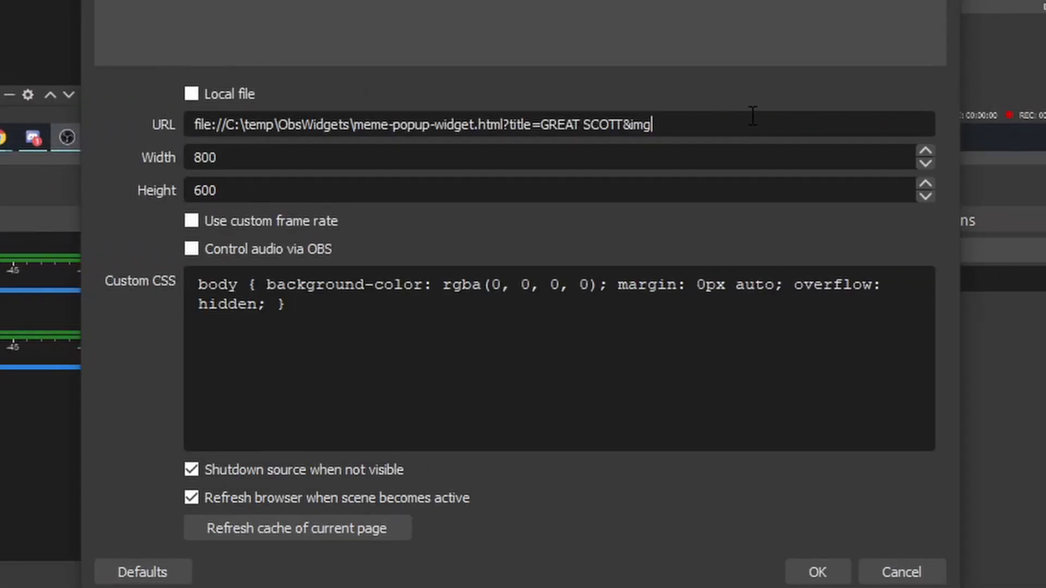
Step: Complete the URL with =greatscott.gif and apply it to show the popup
{"action": "type", "text": "="}
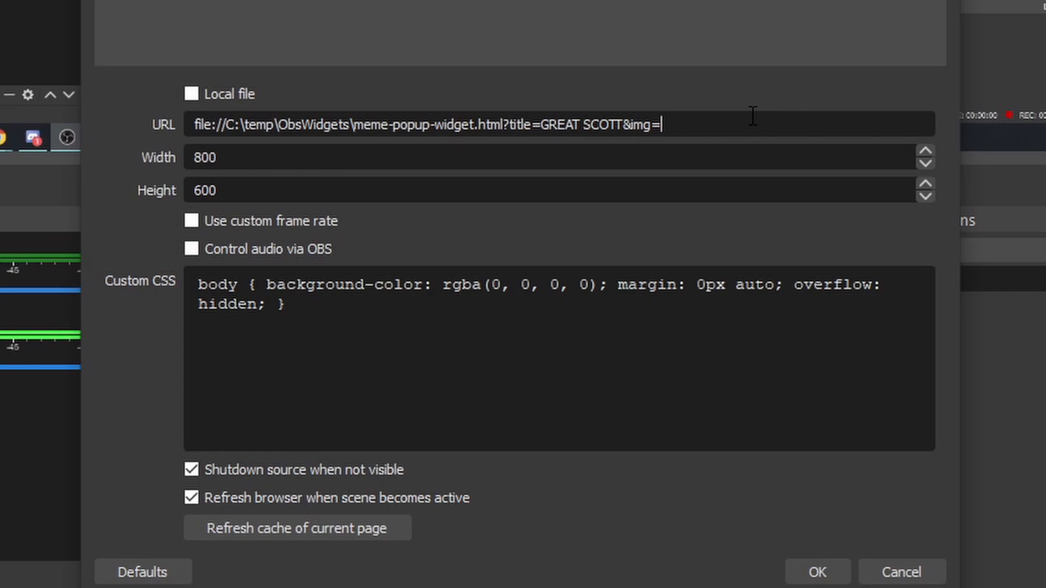
{"action": "type", "text": "greatscott."}
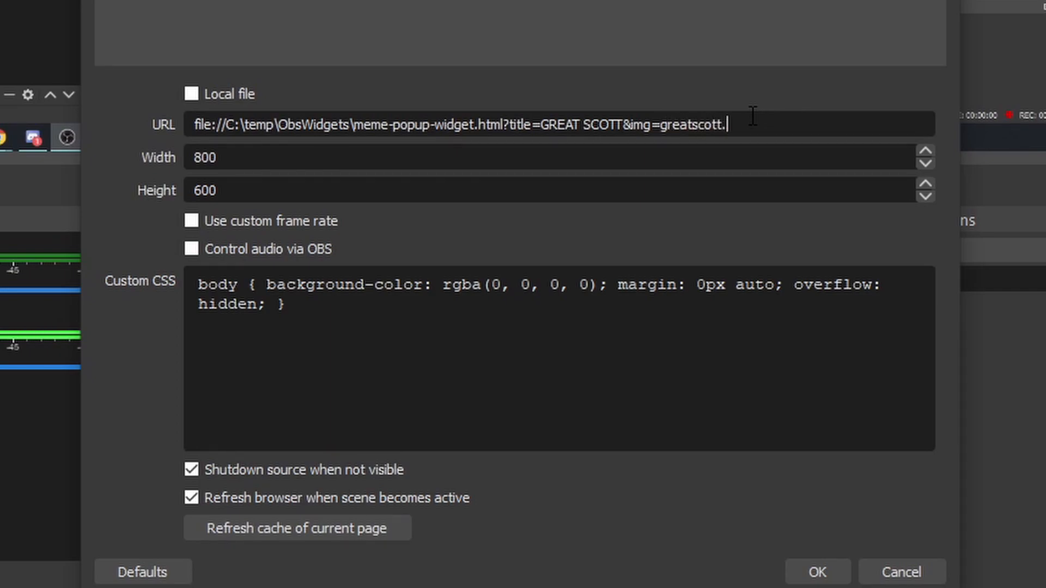
{"action": "type", "text": "gif"}
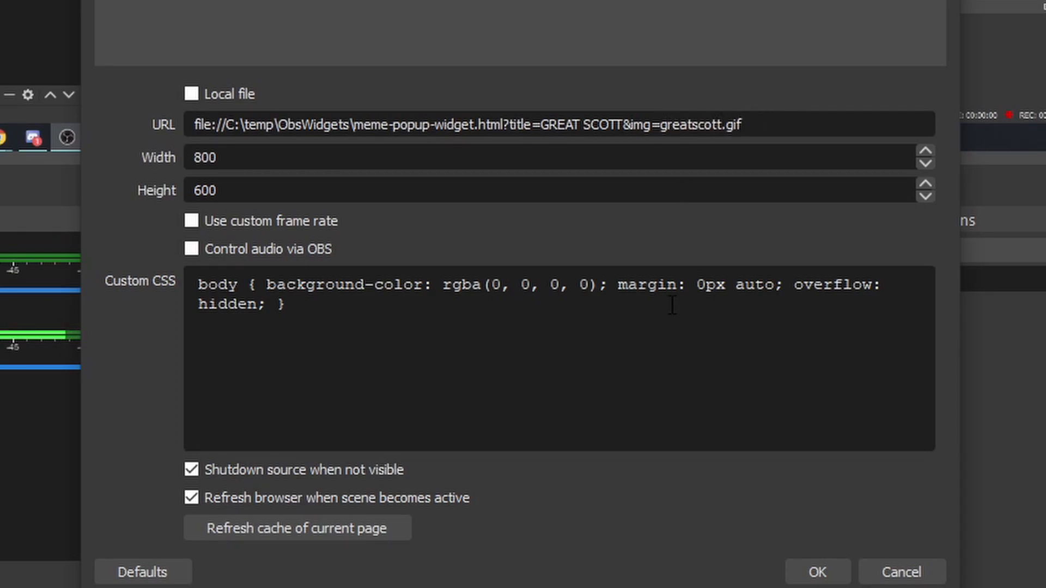
{"action": "left_click", "coordinate": [817, 571]}
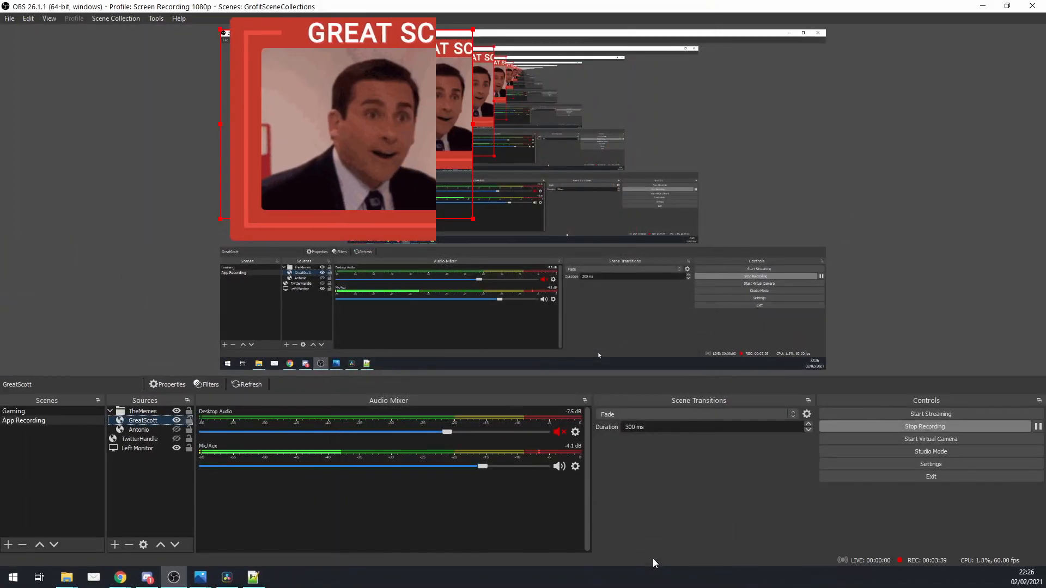